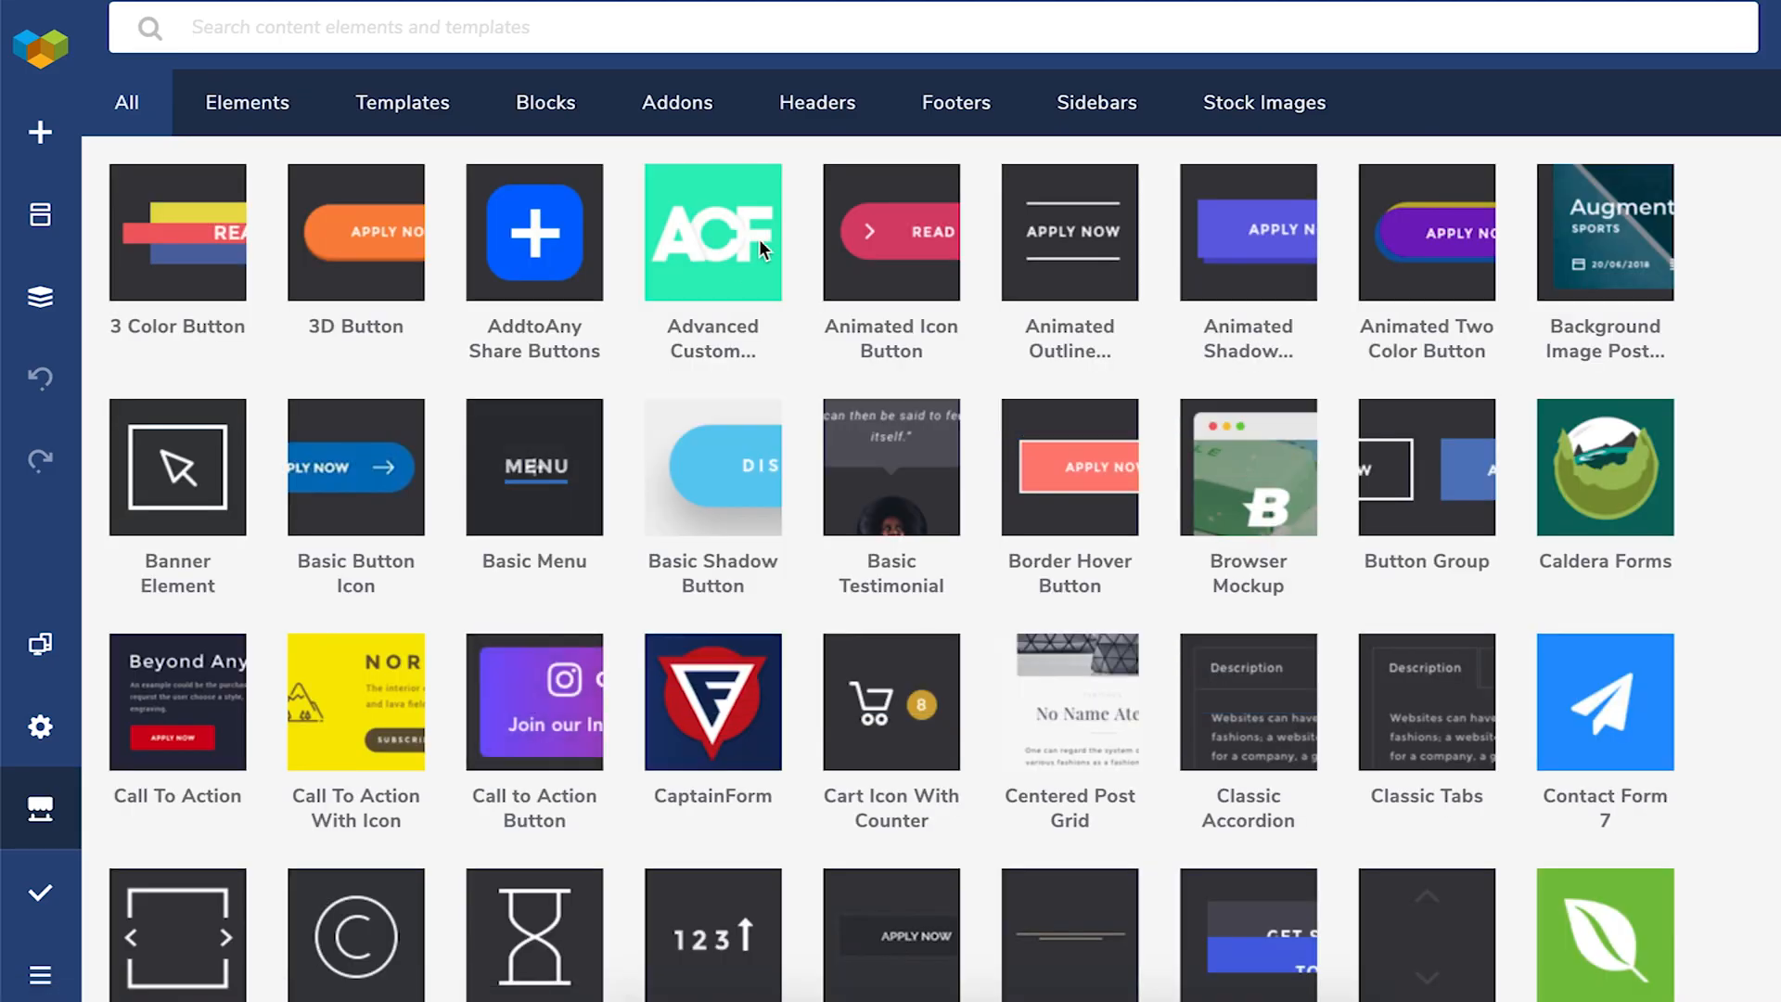
Step: Filter the Visual Composer Hub to its add-ons, including Global Template and Popup Builder
{"action": "left_click", "coordinate": [677, 102]}
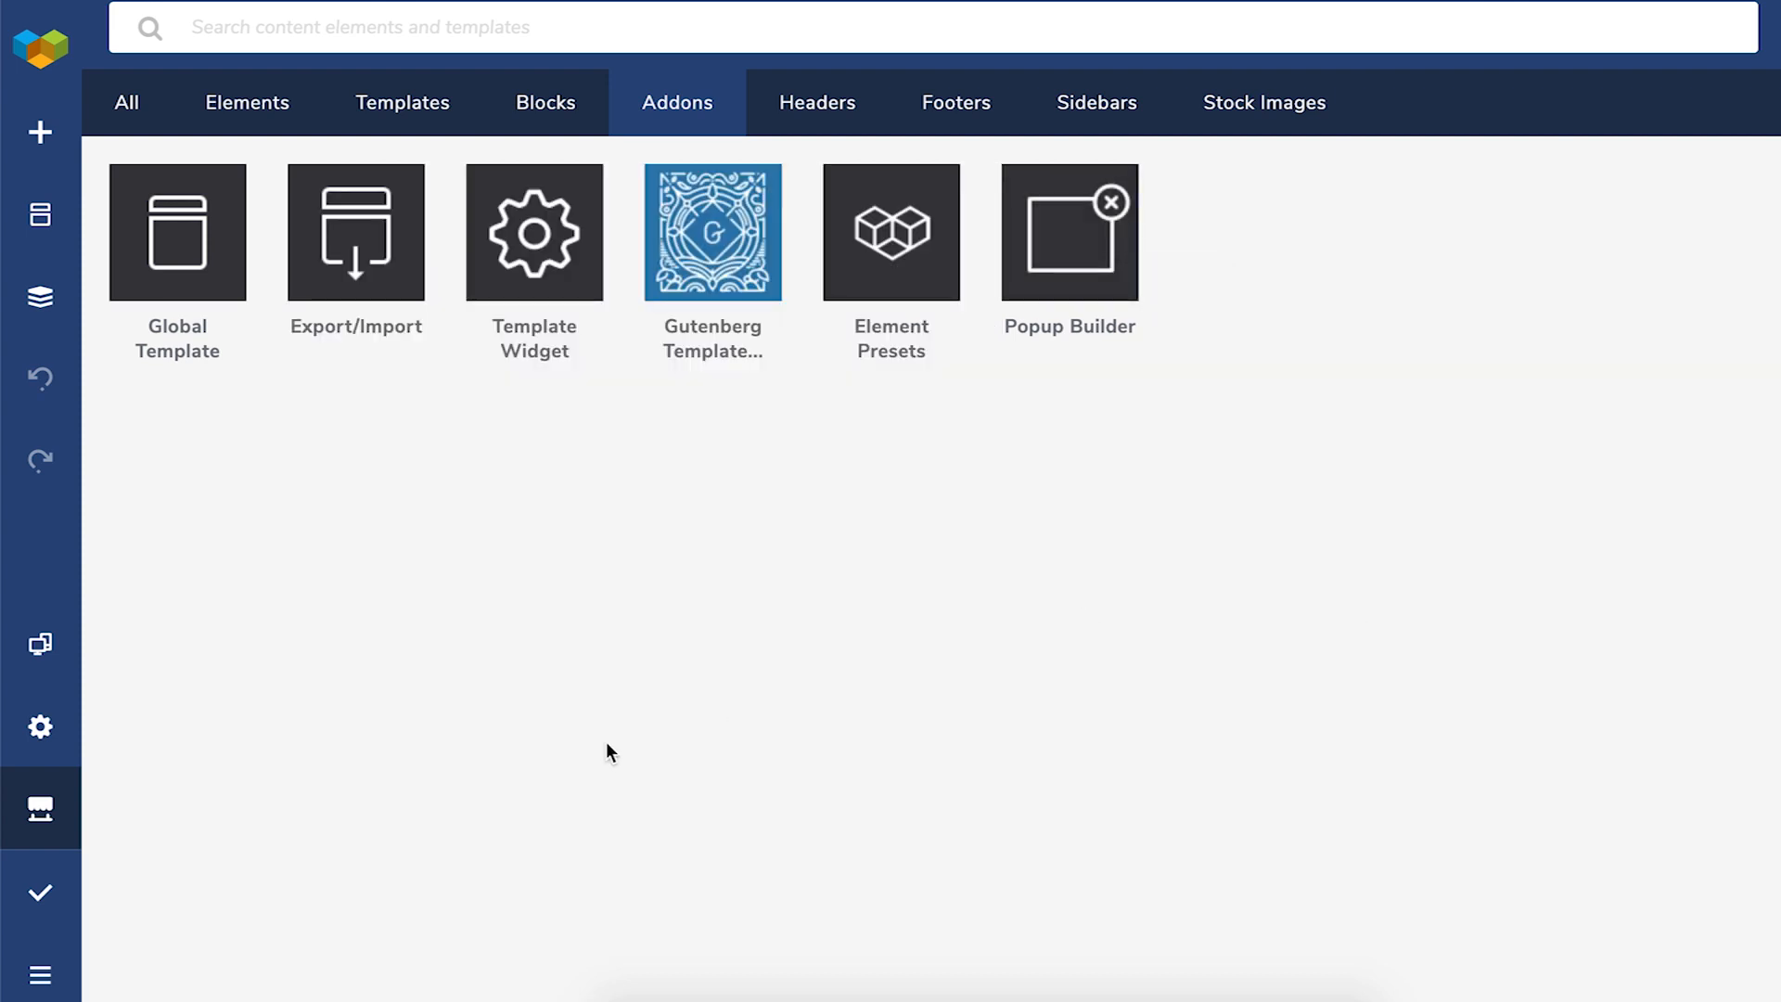
{"action": "mouse_move", "coordinate": [155, 947]}
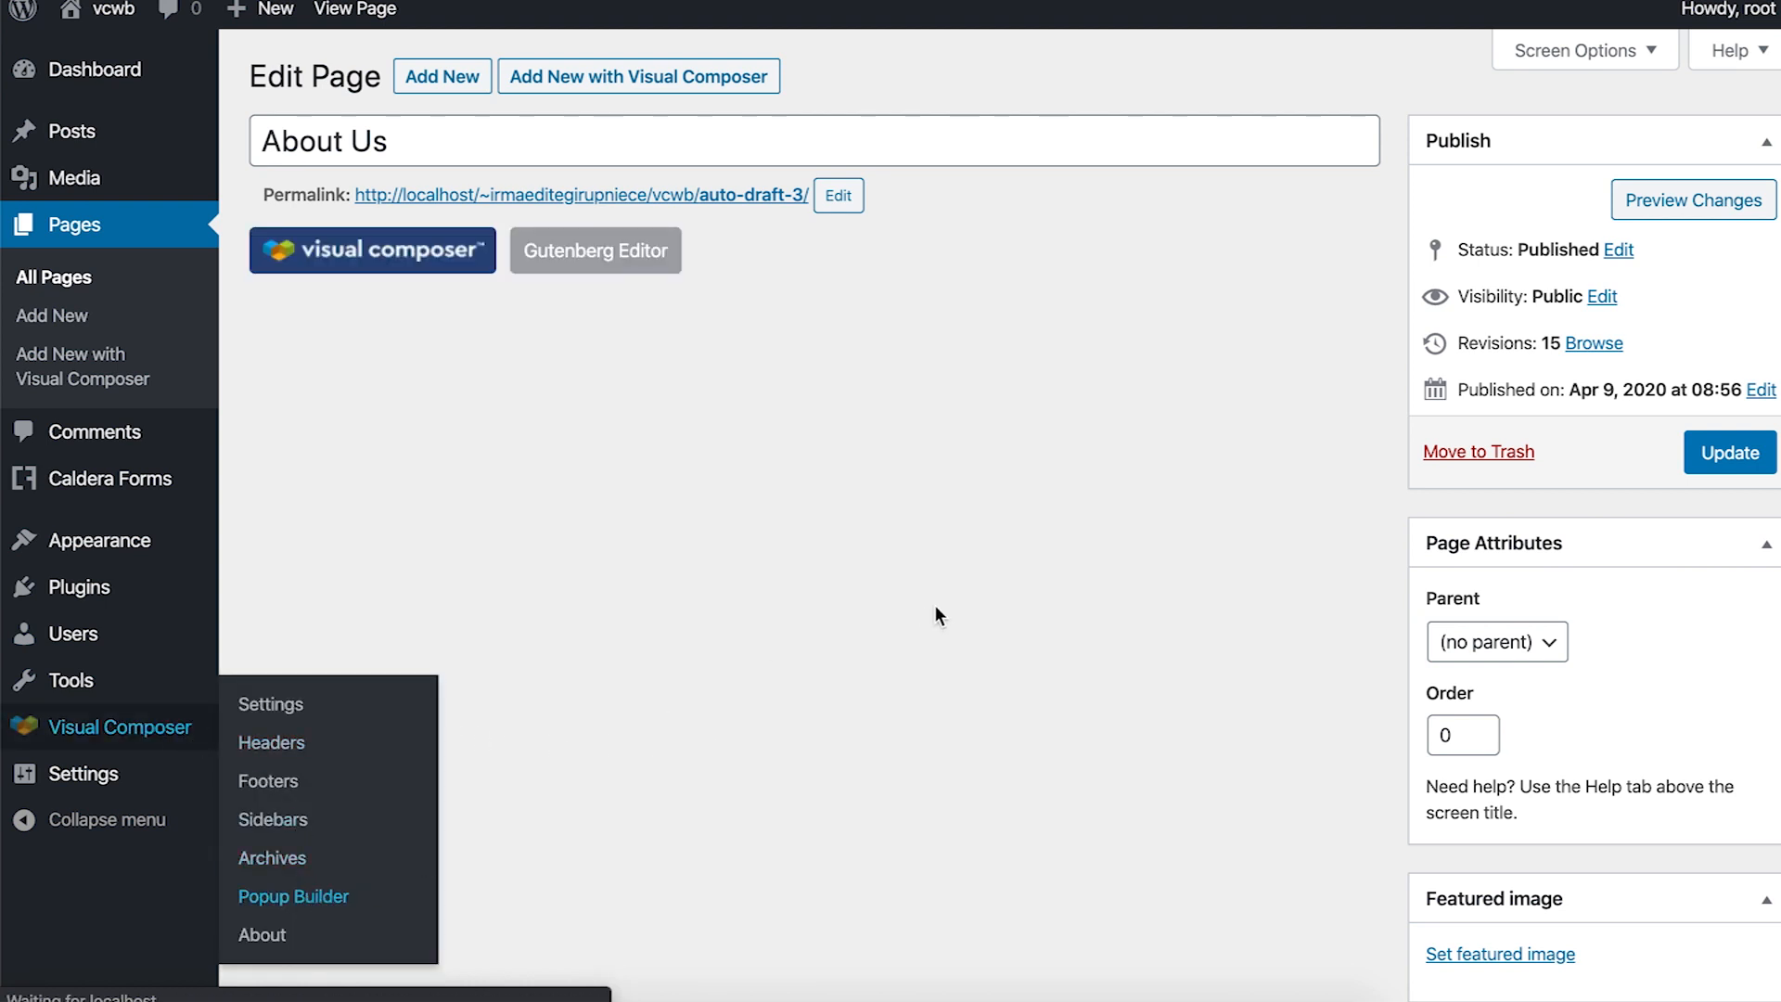
Step: Open the Popup Builder list and add a new popup
{"action": "left_click", "coordinate": [292, 896]}
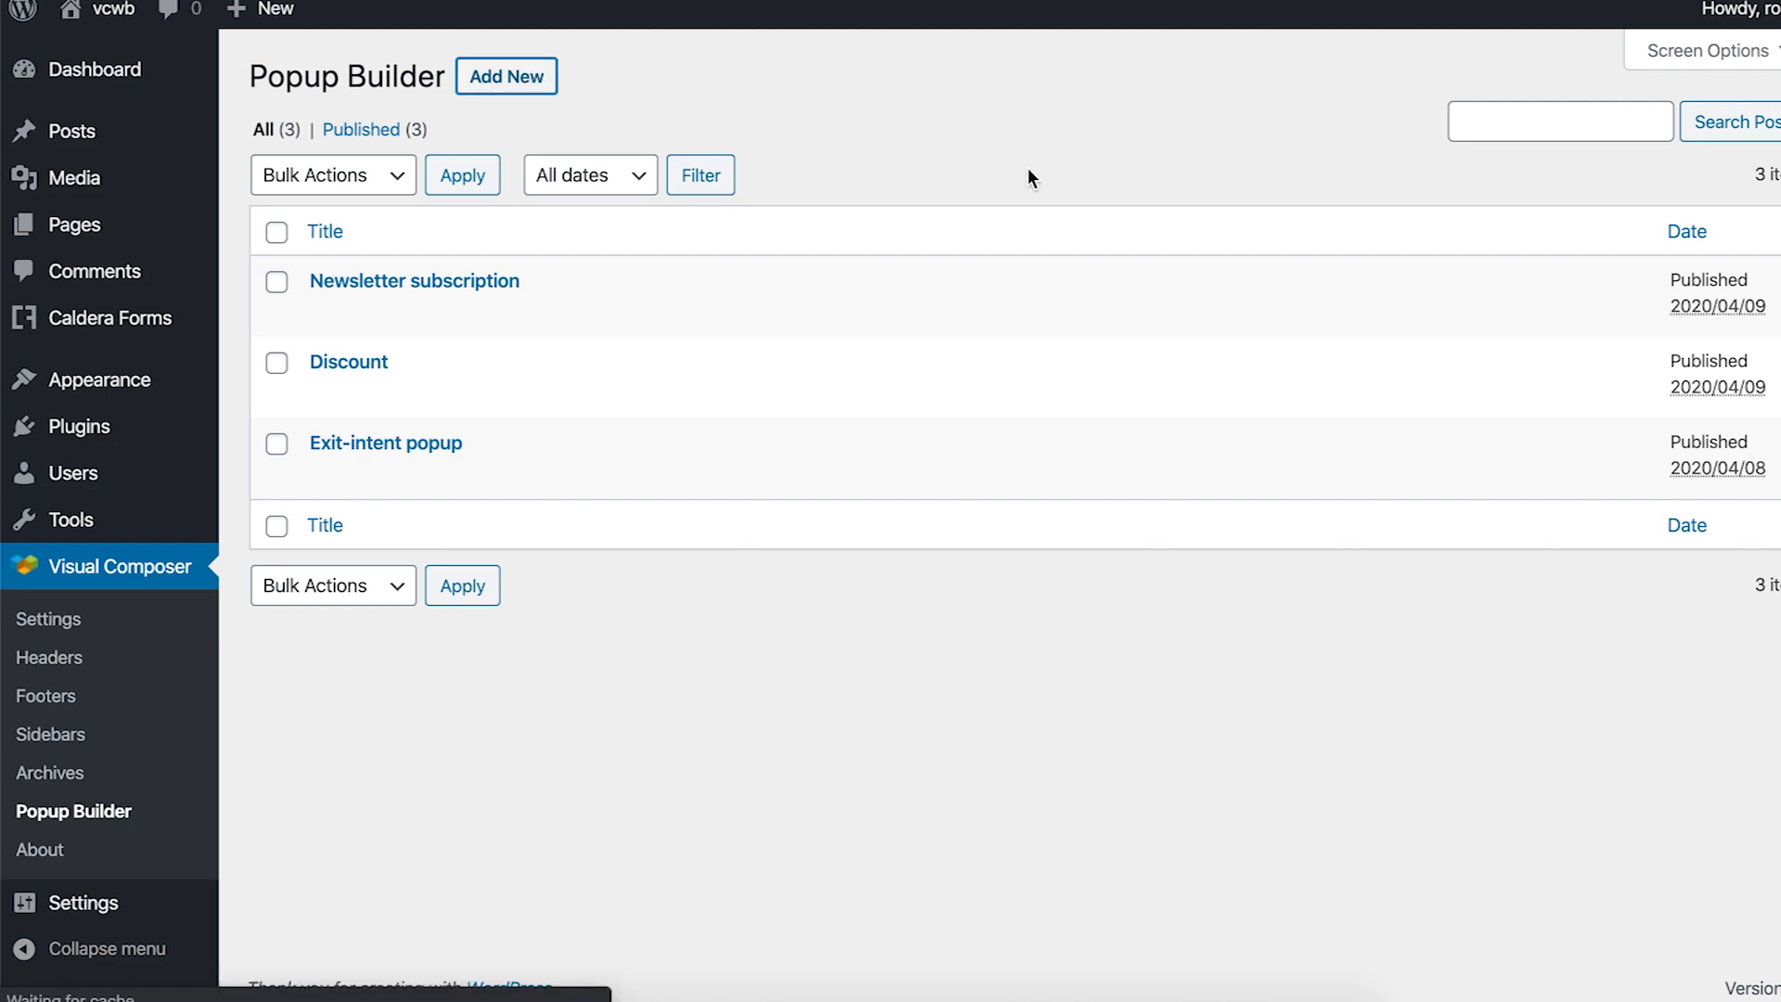
{"action": "left_click", "coordinate": [506, 76]}
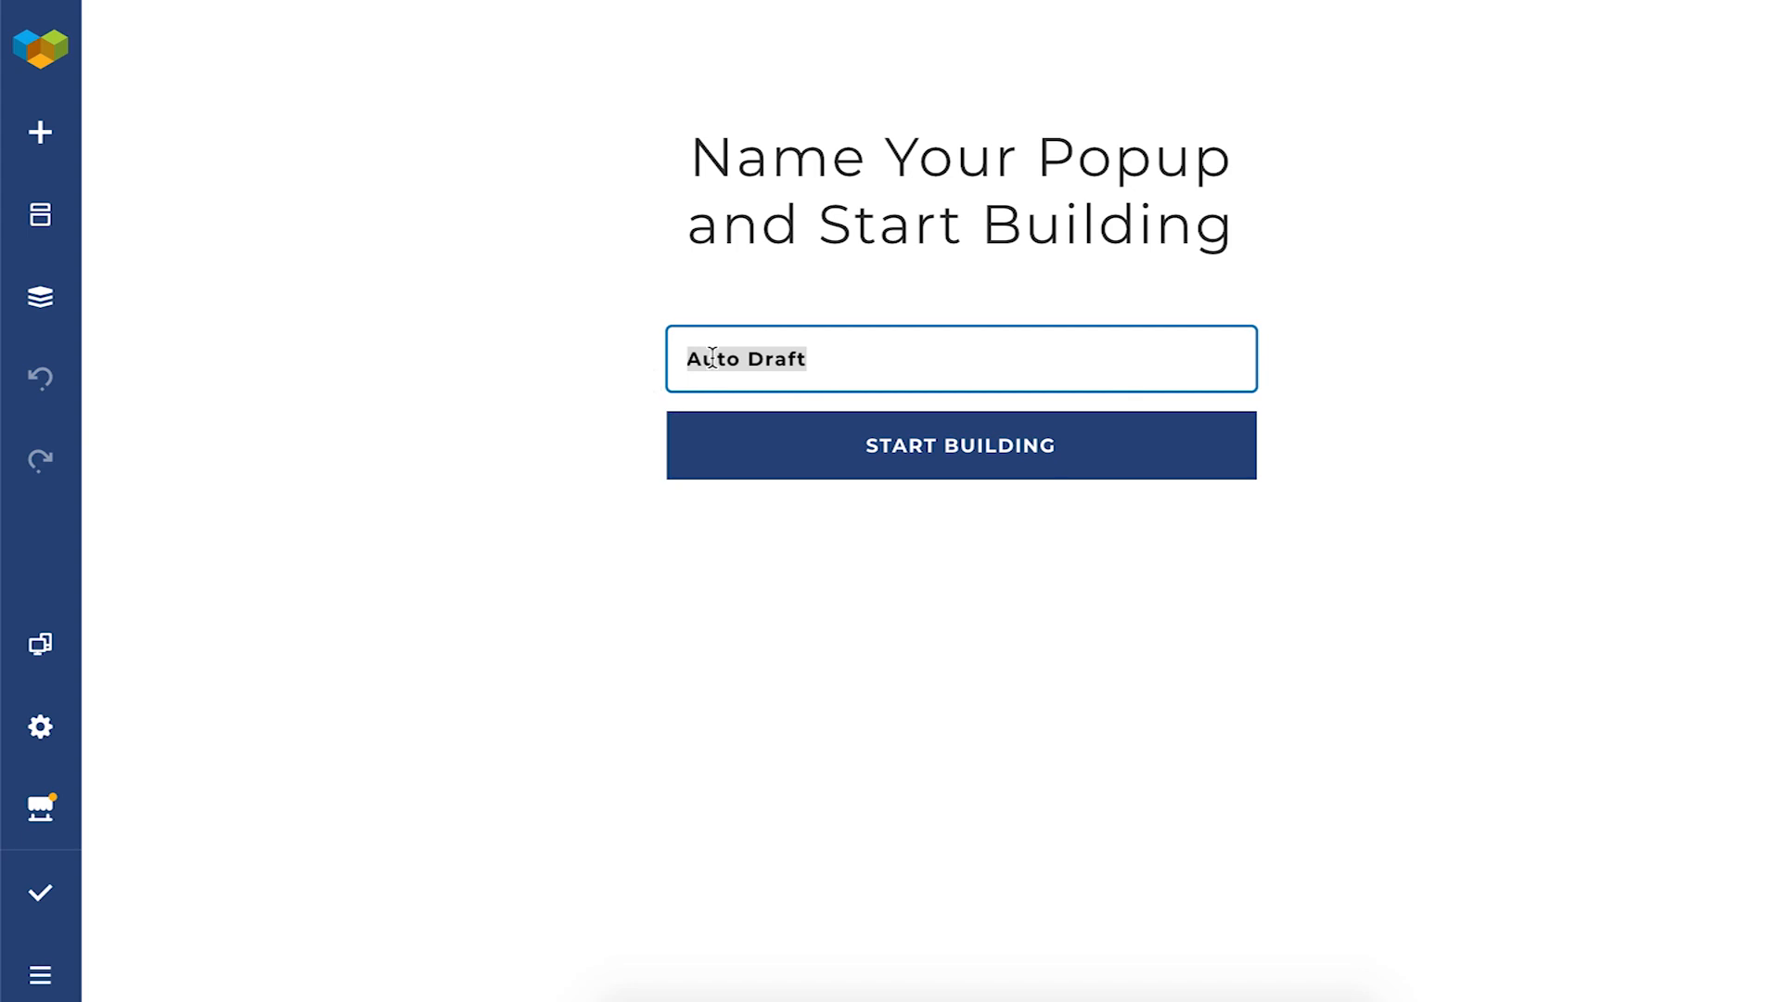
Step: Replace the empty popup with the Exit-intent popup template
{"action": "left_click", "coordinate": [958, 445]}
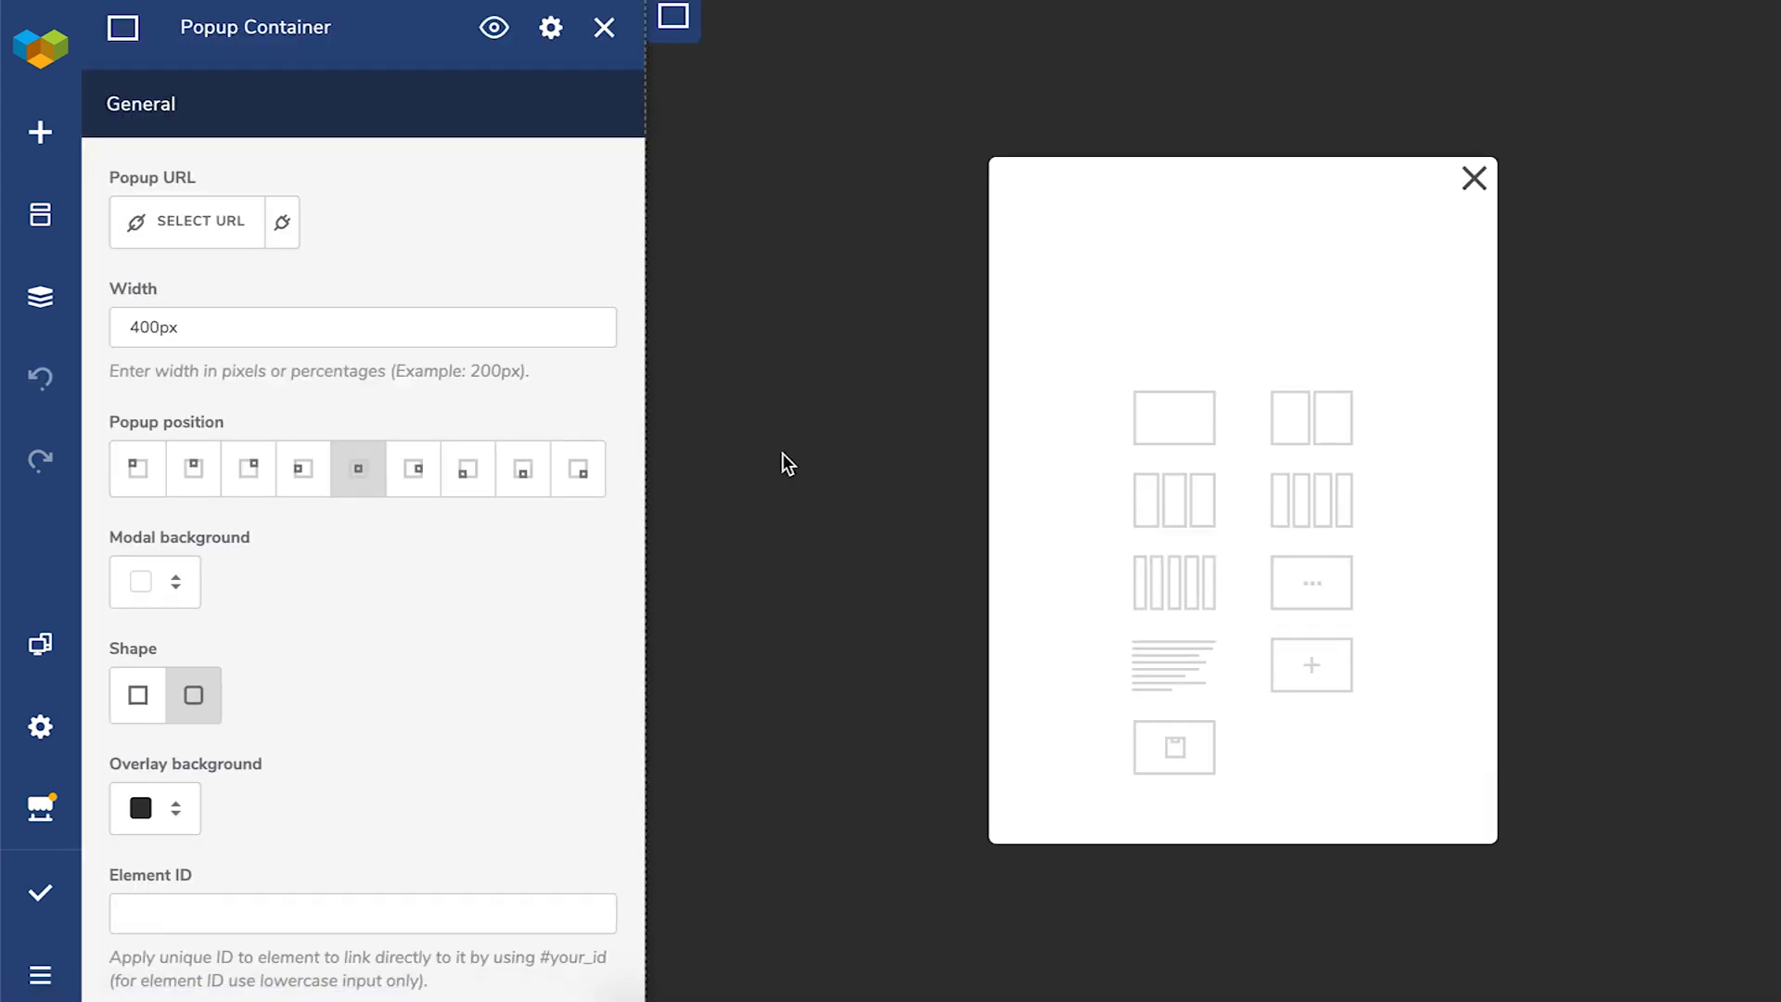
{"action": "left_click", "coordinate": [603, 27]}
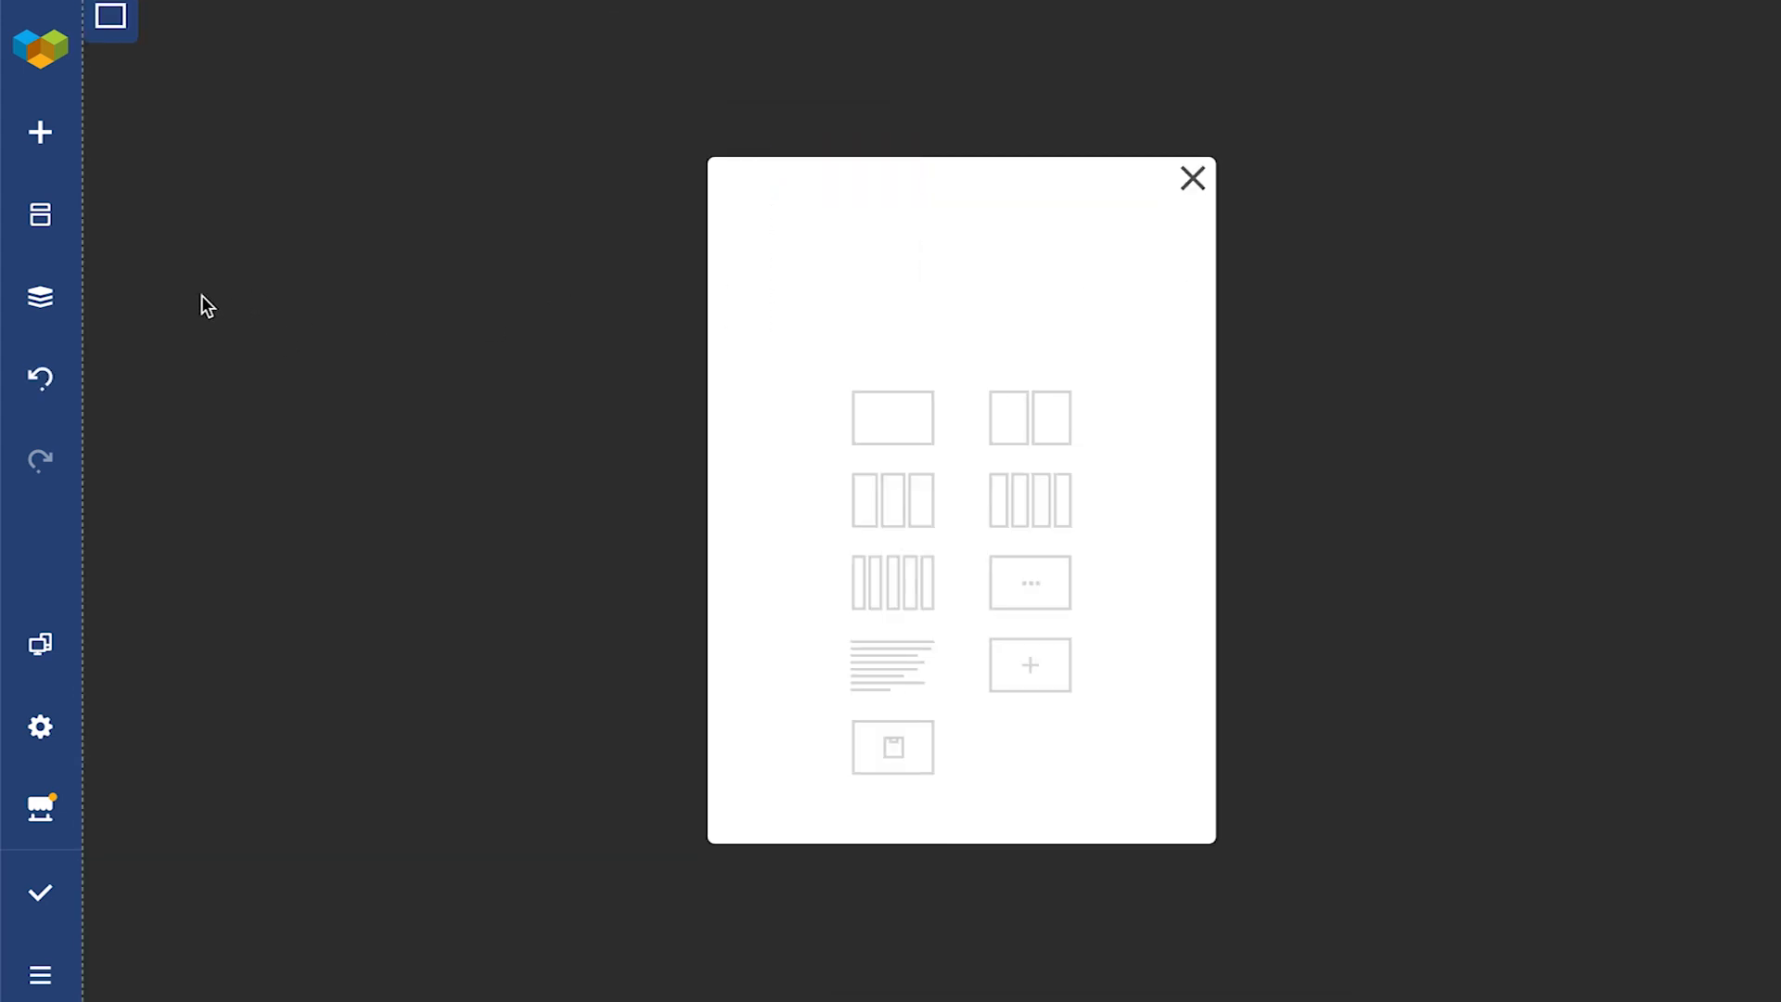
{"action": "left_click", "coordinate": [40, 217]}
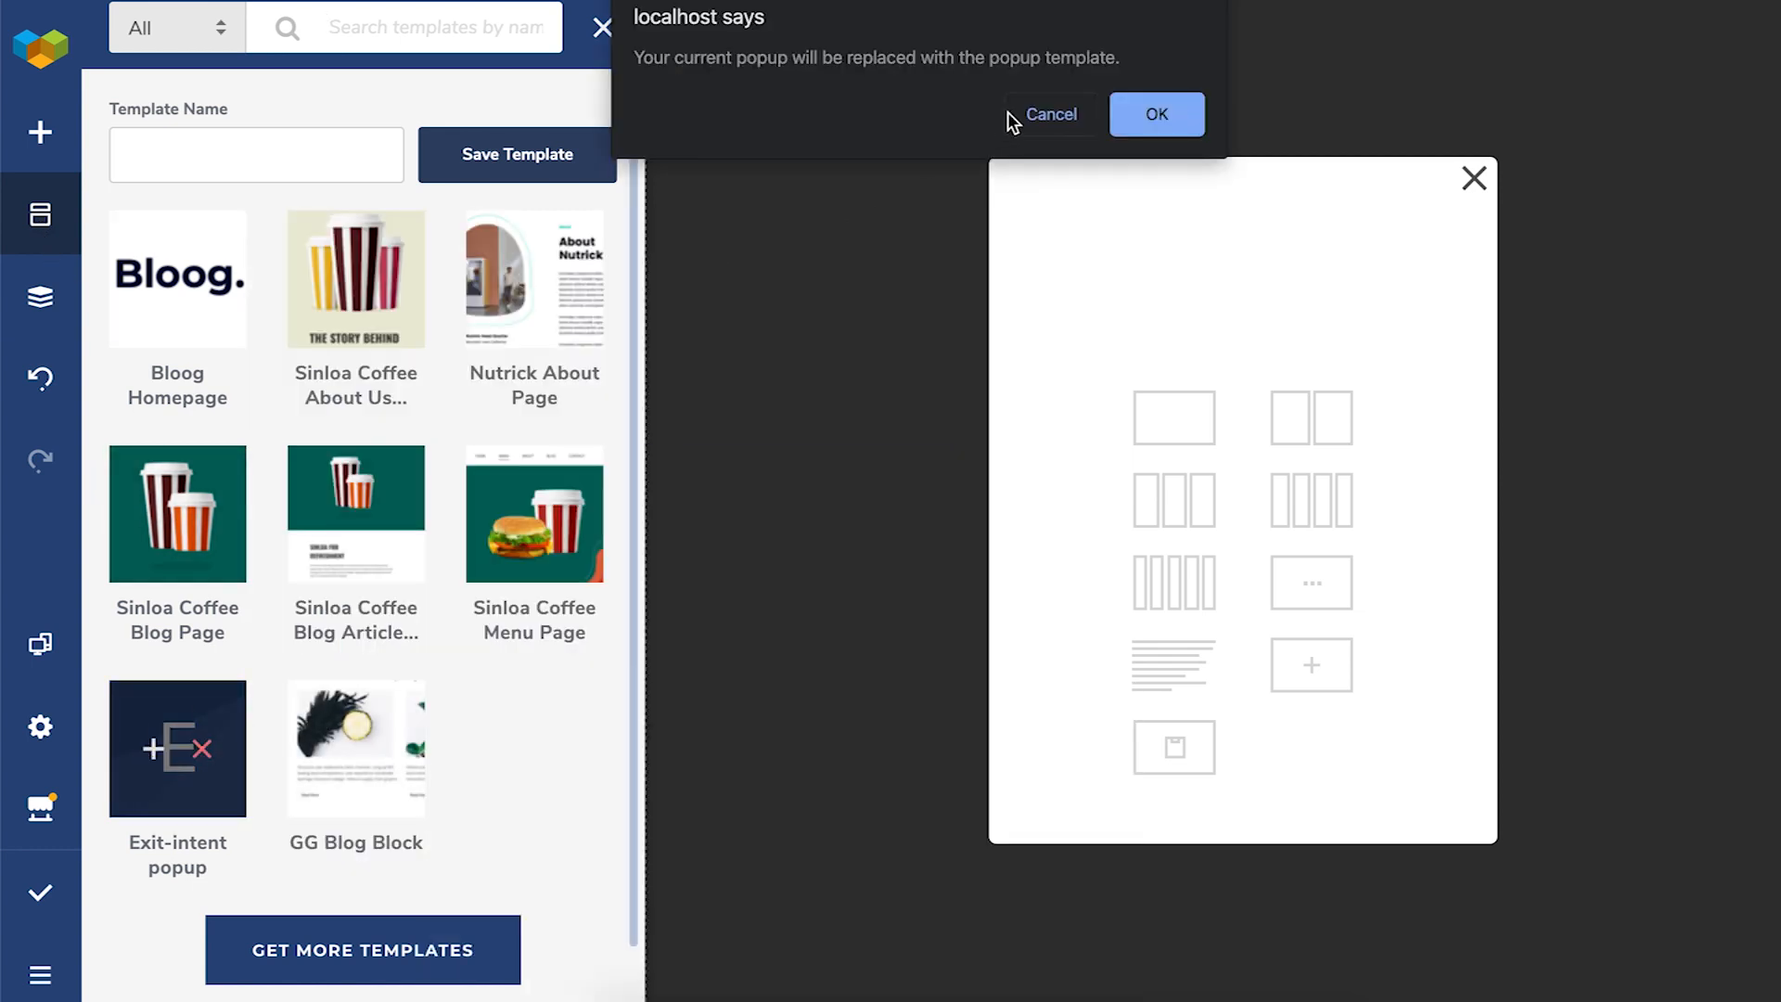
{"action": "left_click", "coordinate": [1157, 113]}
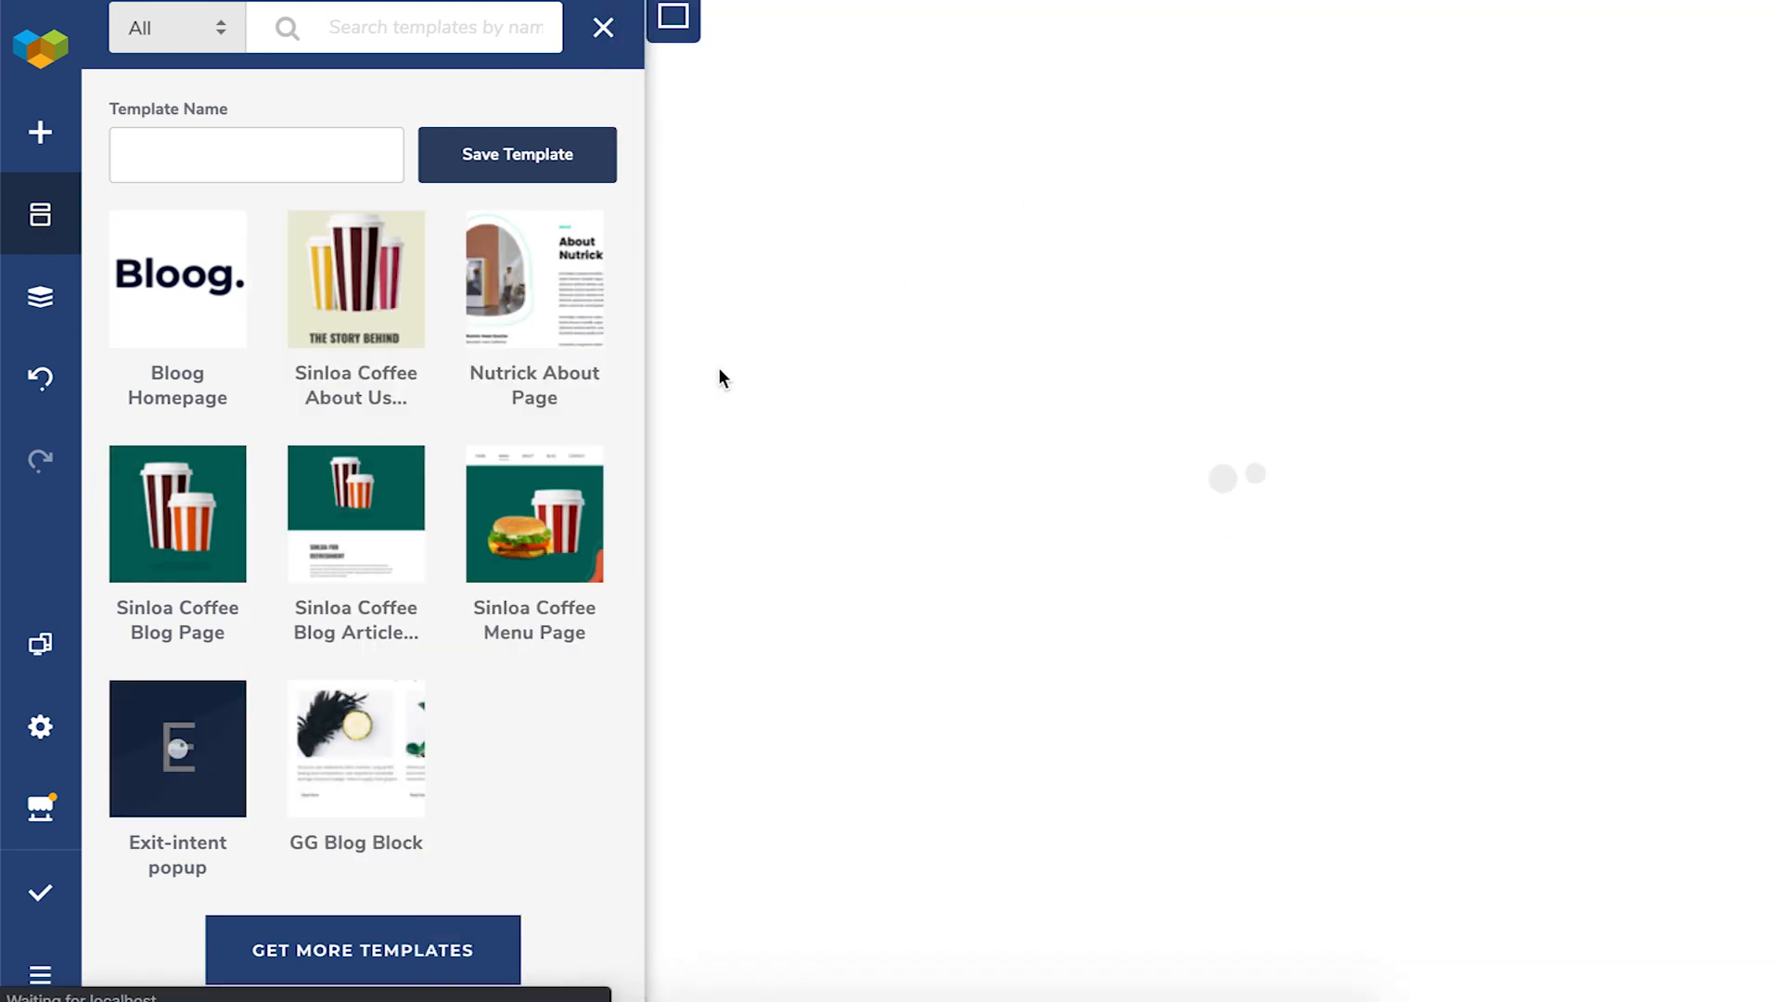
Step: Let the cat-photo sign-up template load and show the Popup Container's Edit/Paste/Remove menu
{"action": "left_click", "coordinate": [176, 748]}
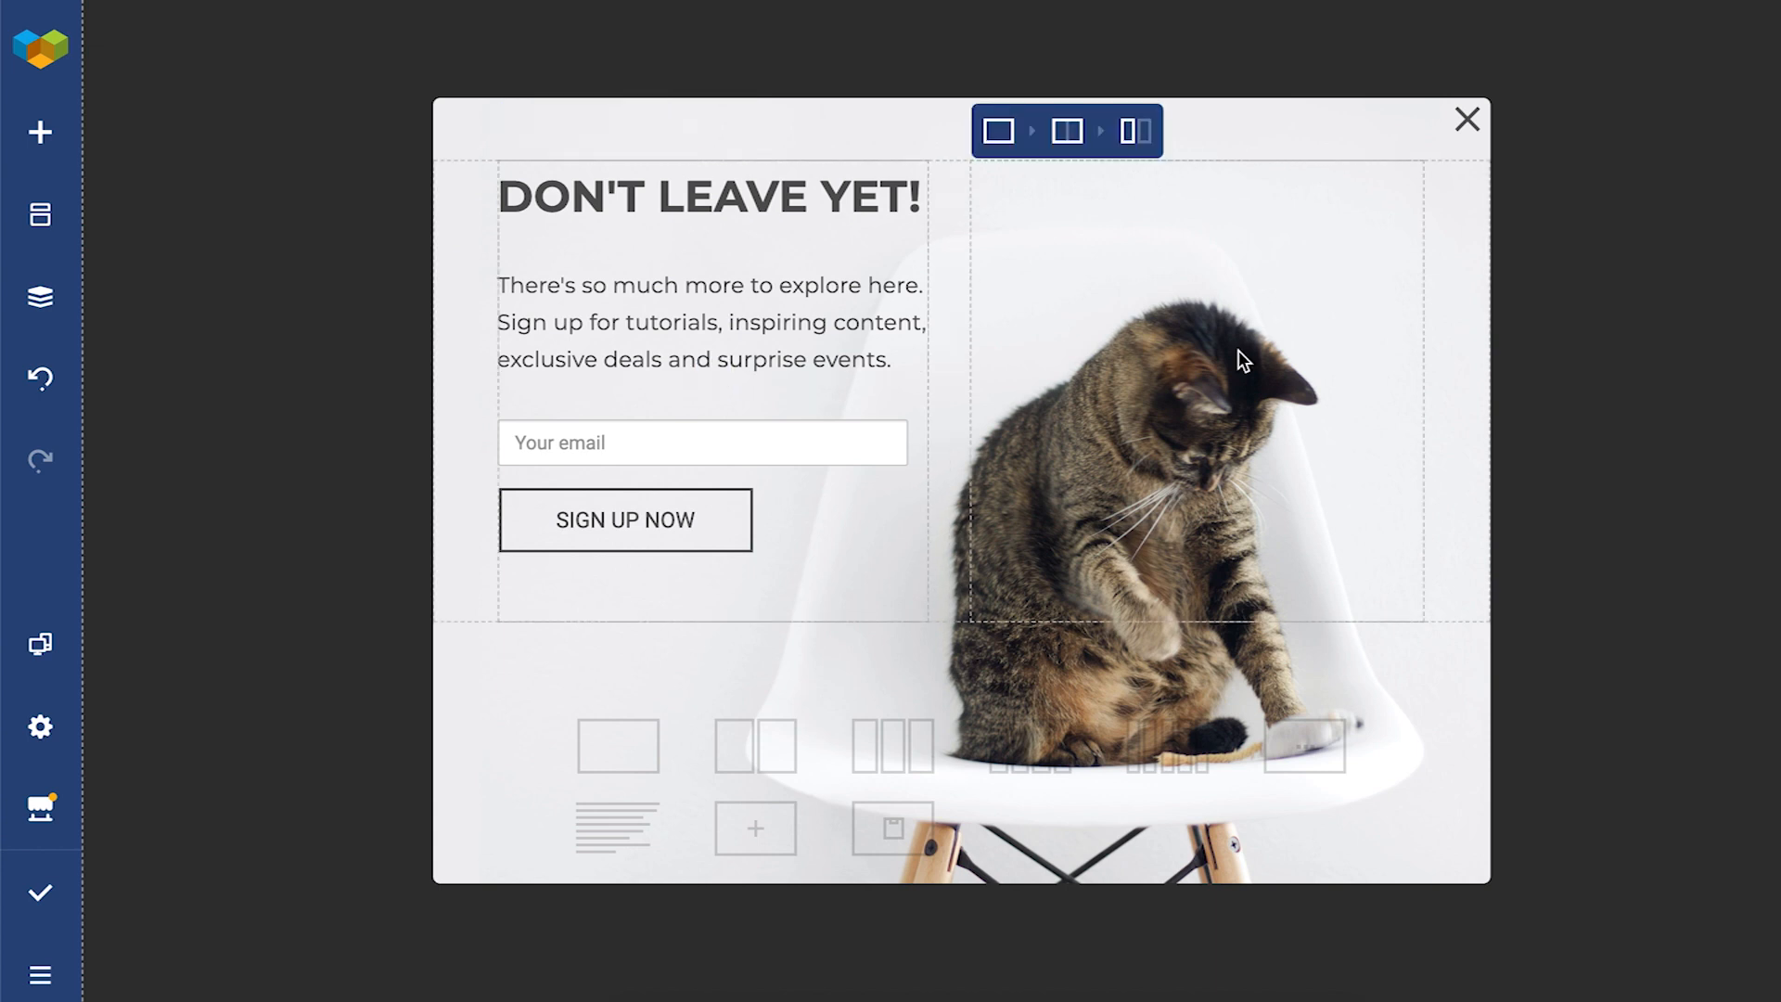
{"action": "left_click", "coordinate": [1640, 457]}
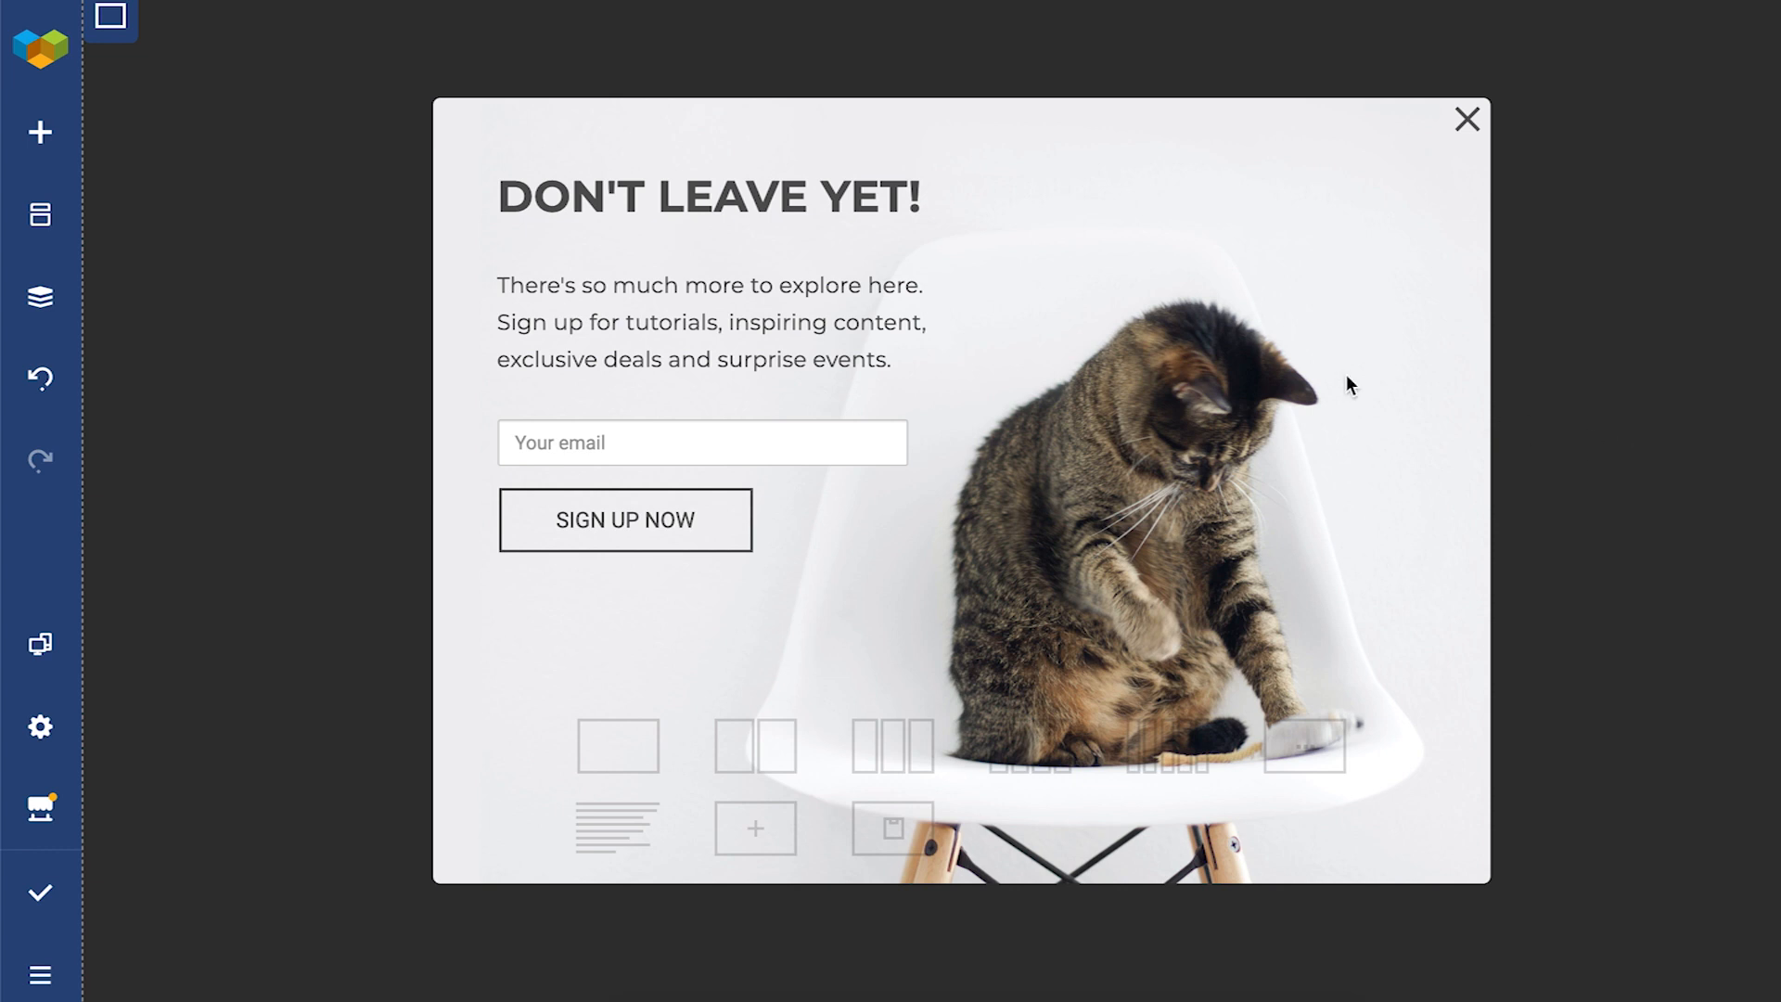
{"action": "left_click", "coordinate": [111, 21]}
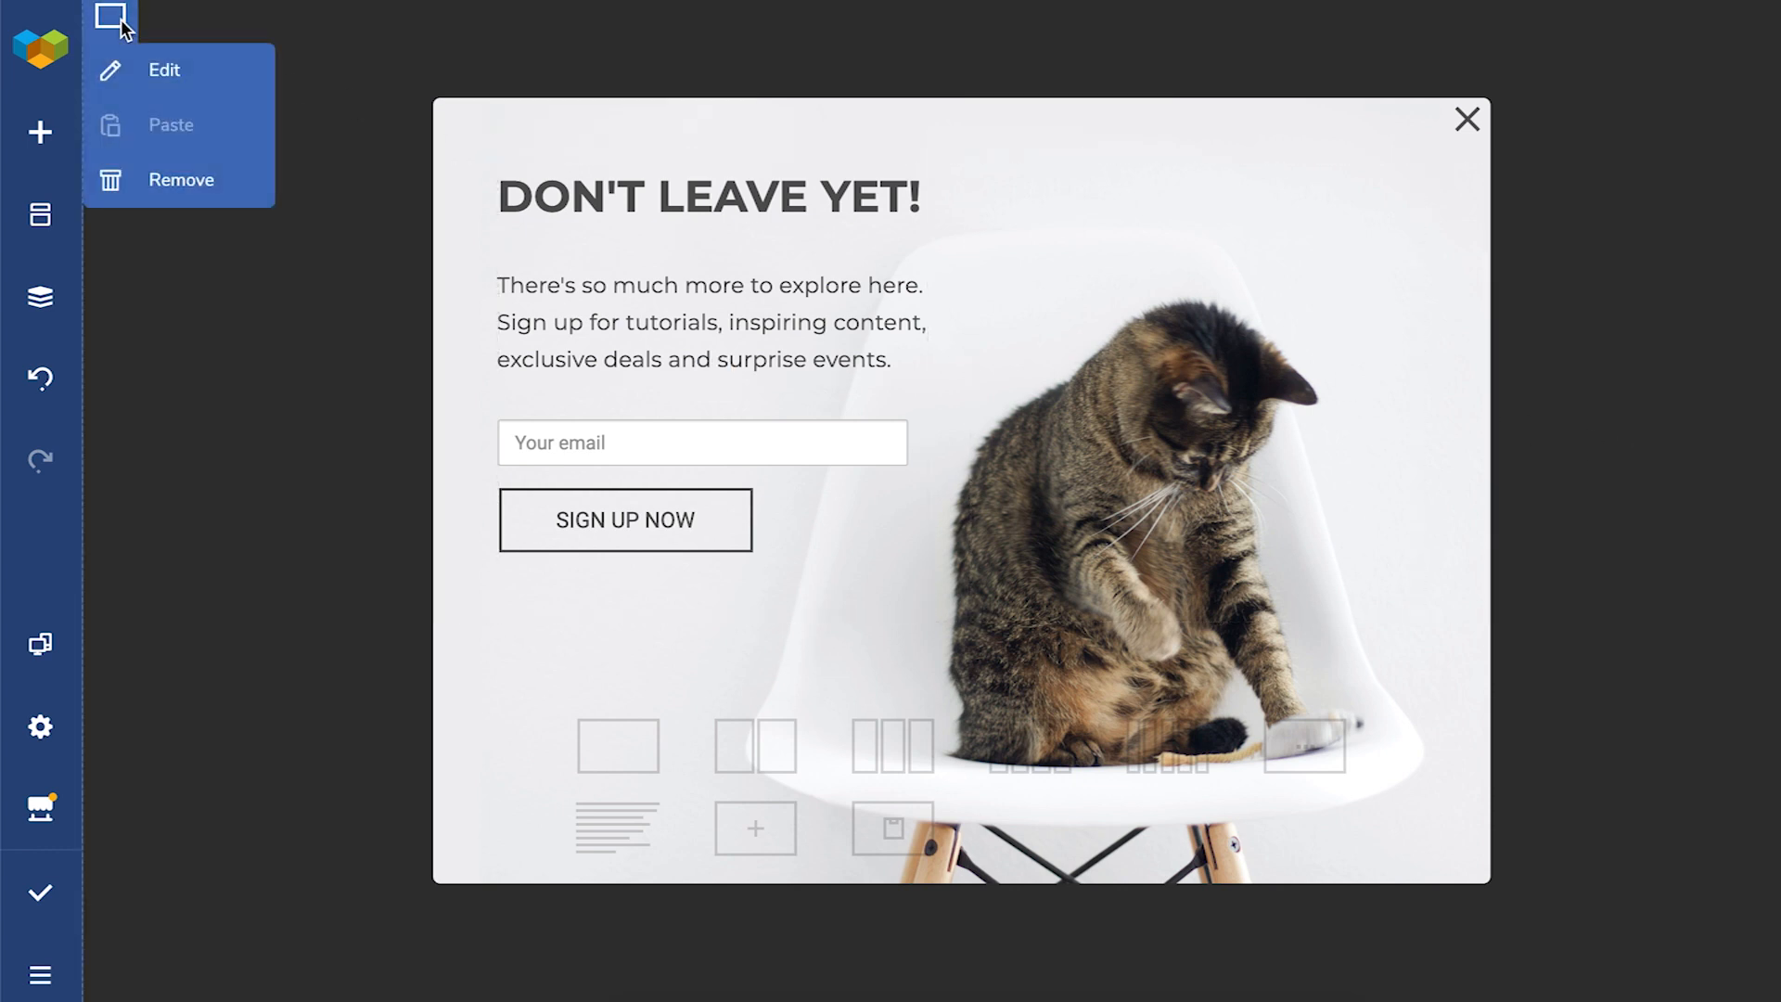
{"action": "left_click", "coordinate": [110, 19]}
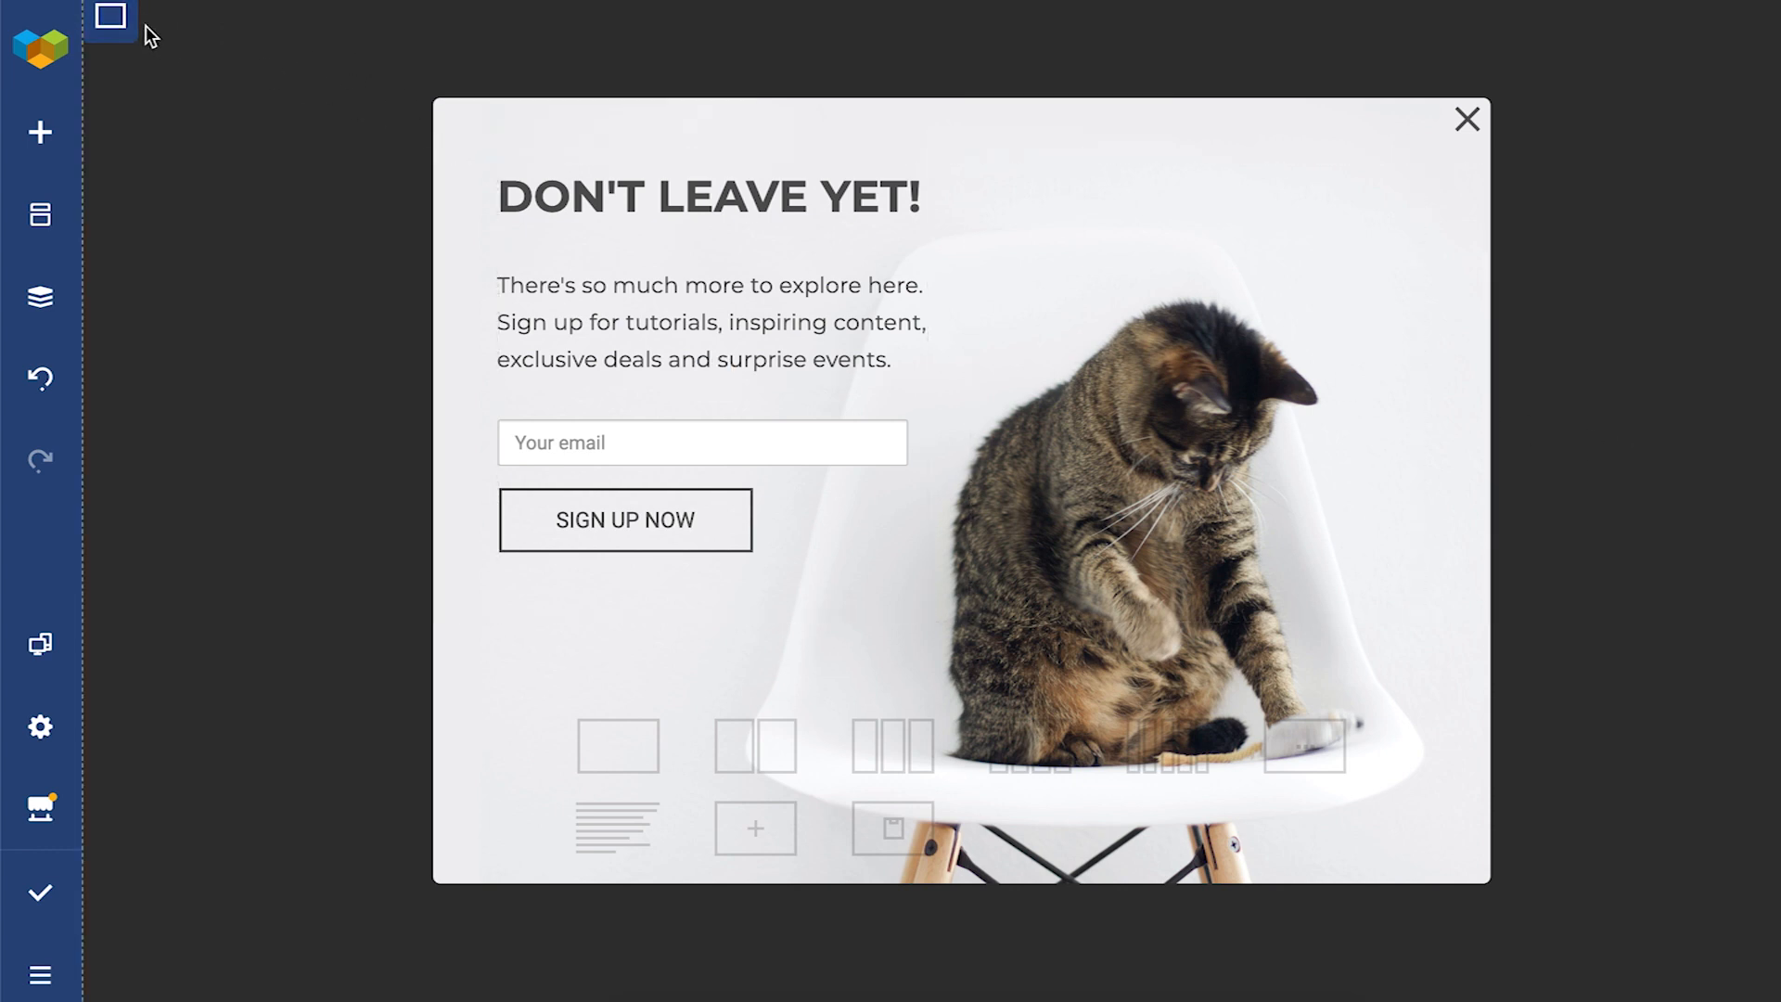
{"action": "left_click", "coordinate": [111, 25]}
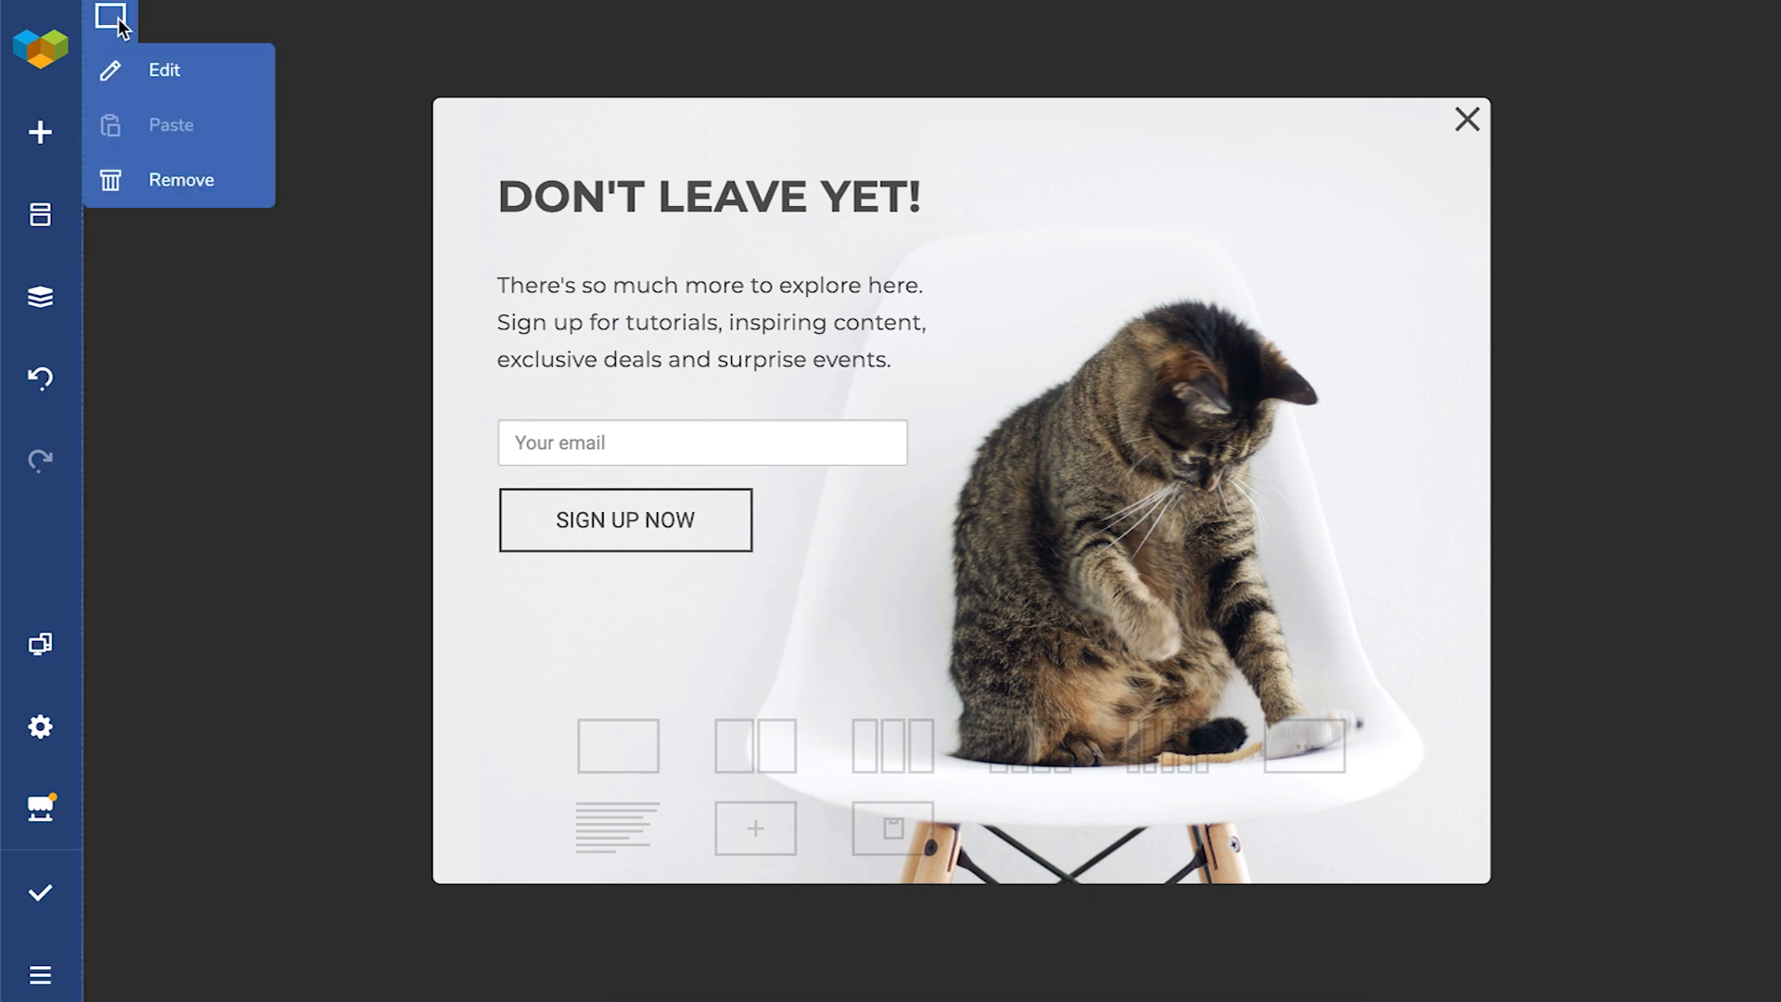
Step: Set popup width to 800, try another position, and make the overlay background grey
{"action": "left_click", "coordinate": [165, 70]}
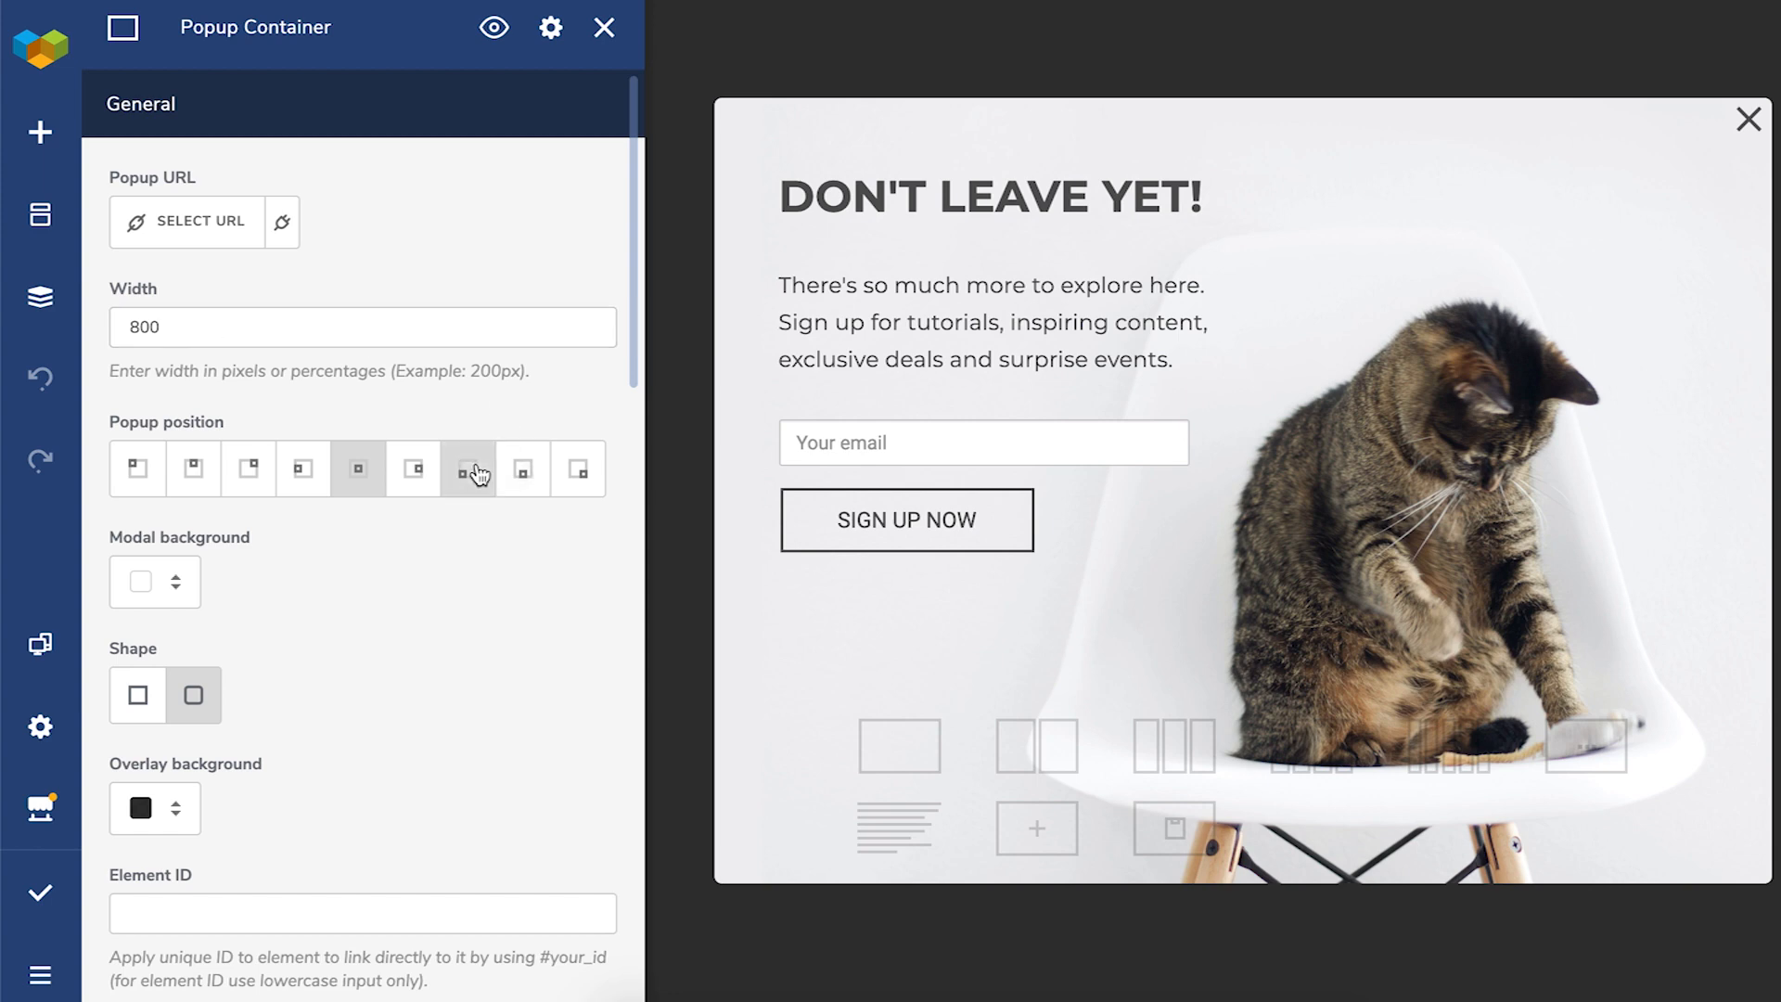
{"action": "left_click", "coordinate": [302, 469]}
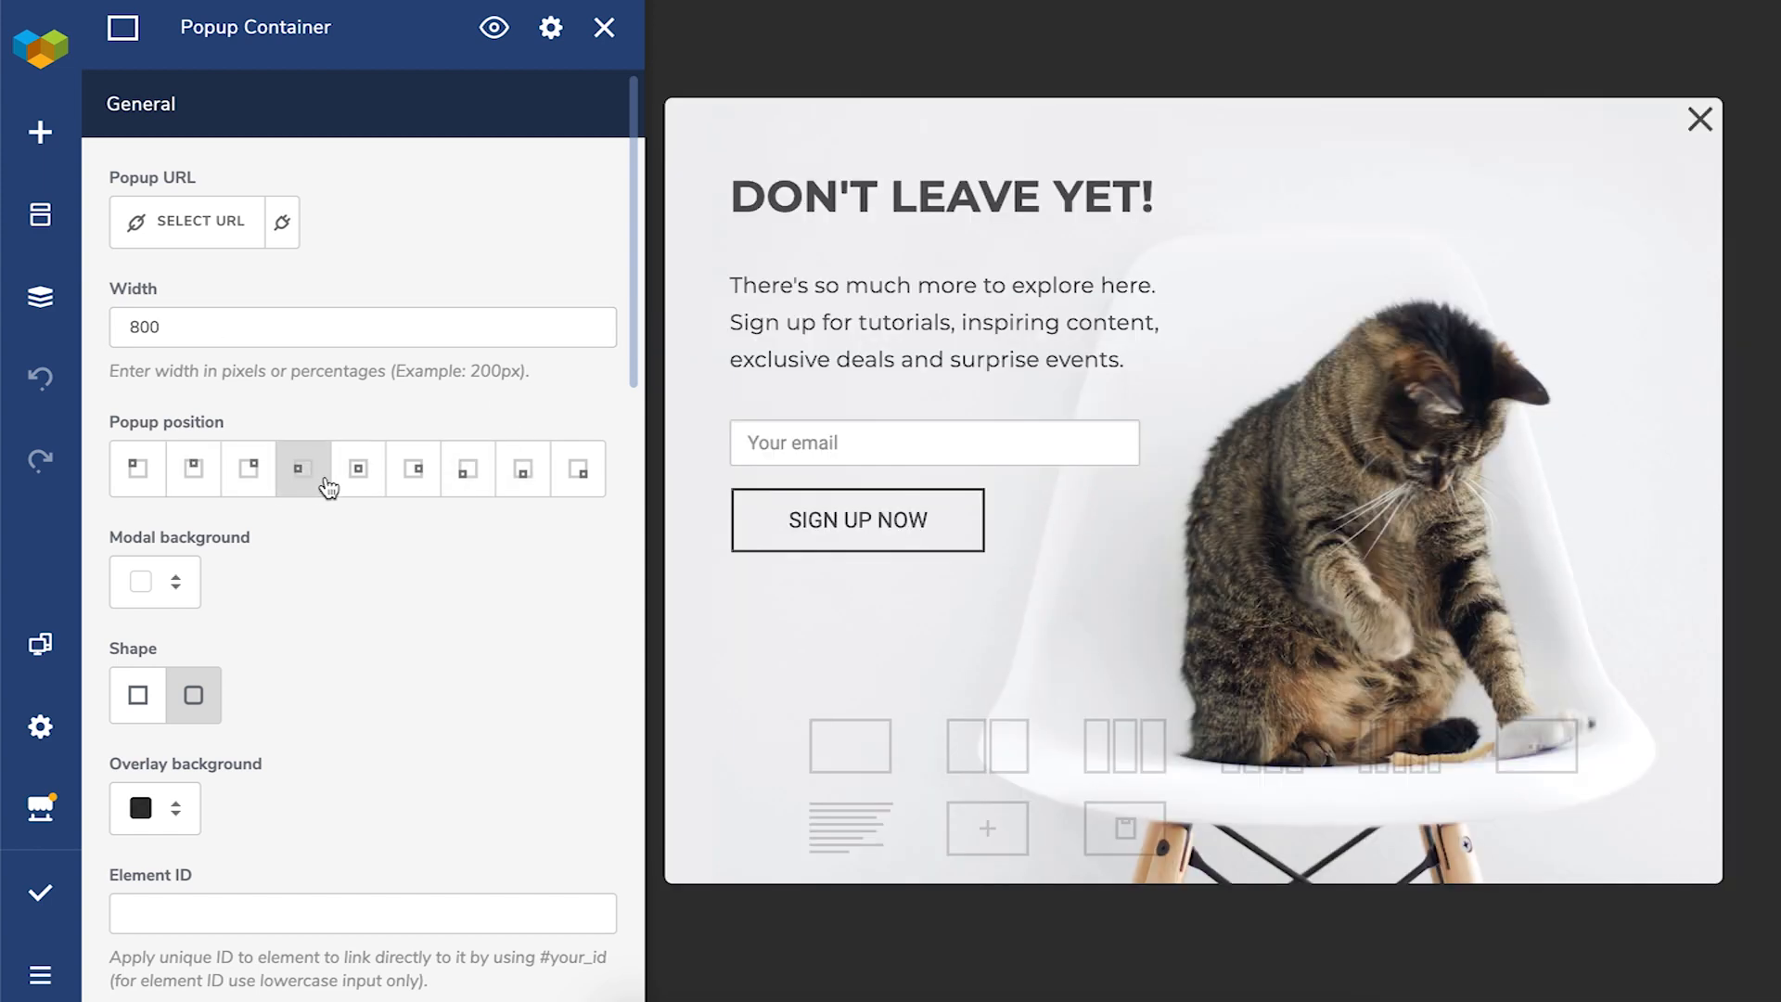
{"action": "scroll", "scroll_direction": "down", "scroll_amount": 3}
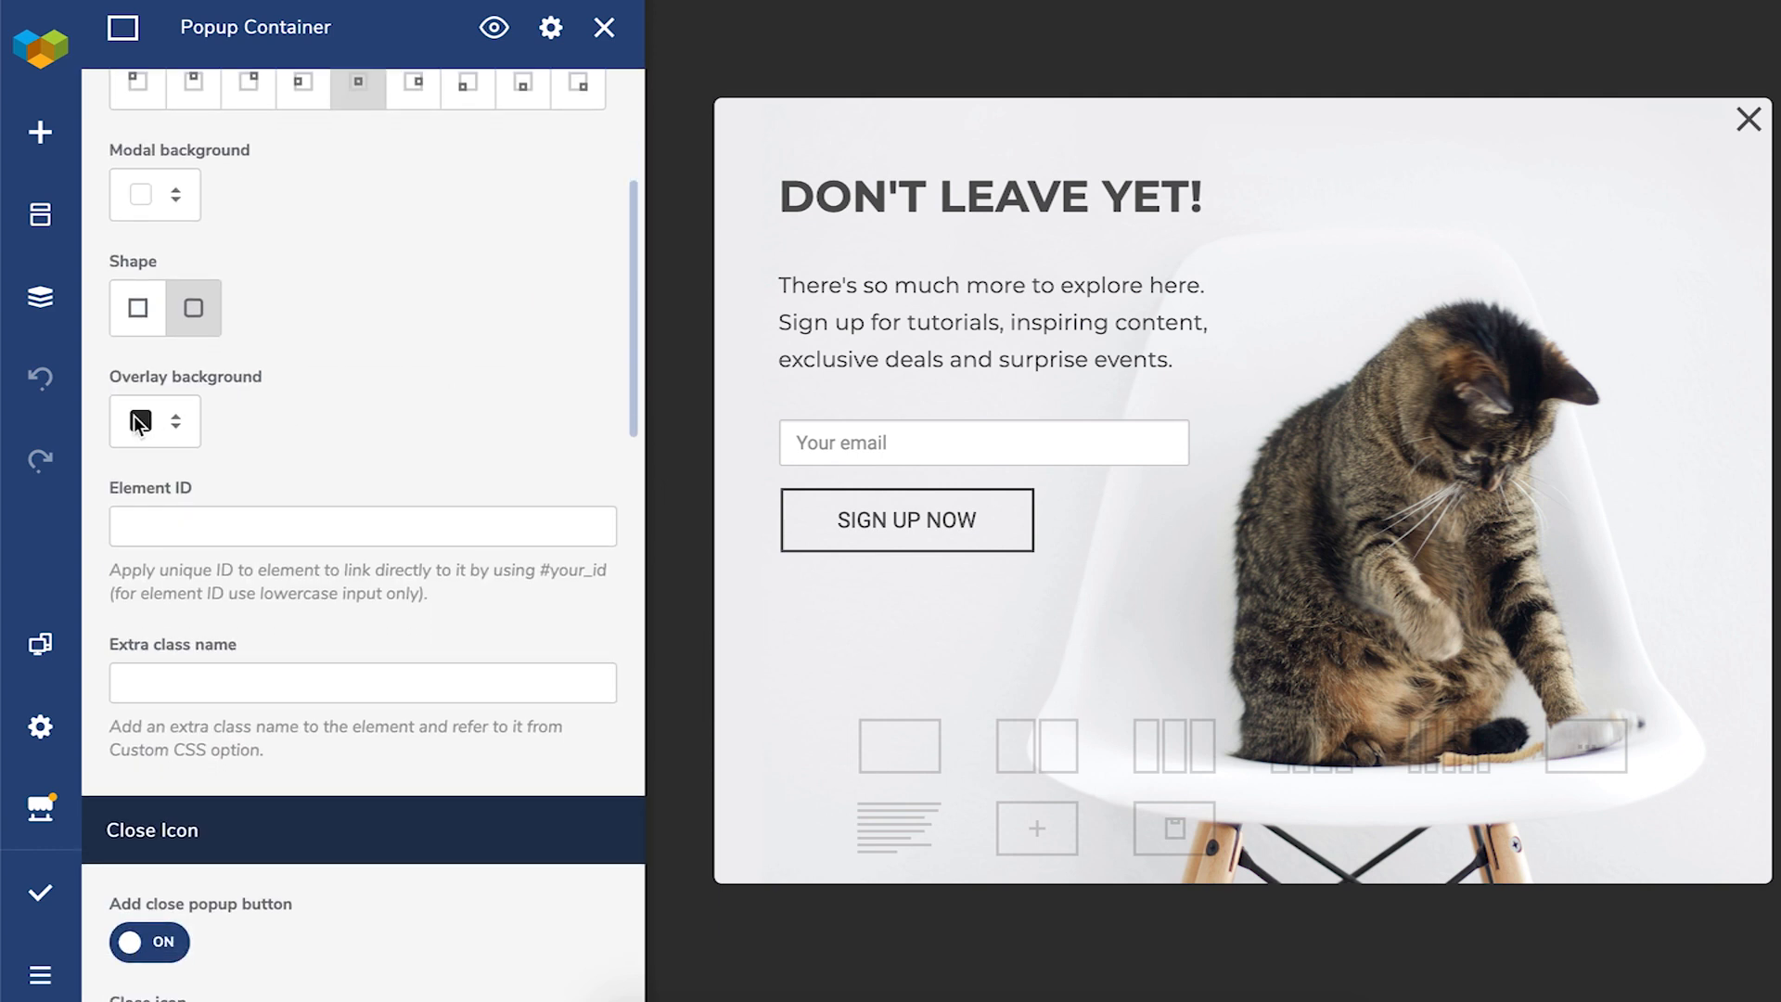
{"action": "left_click", "coordinate": [140, 421]}
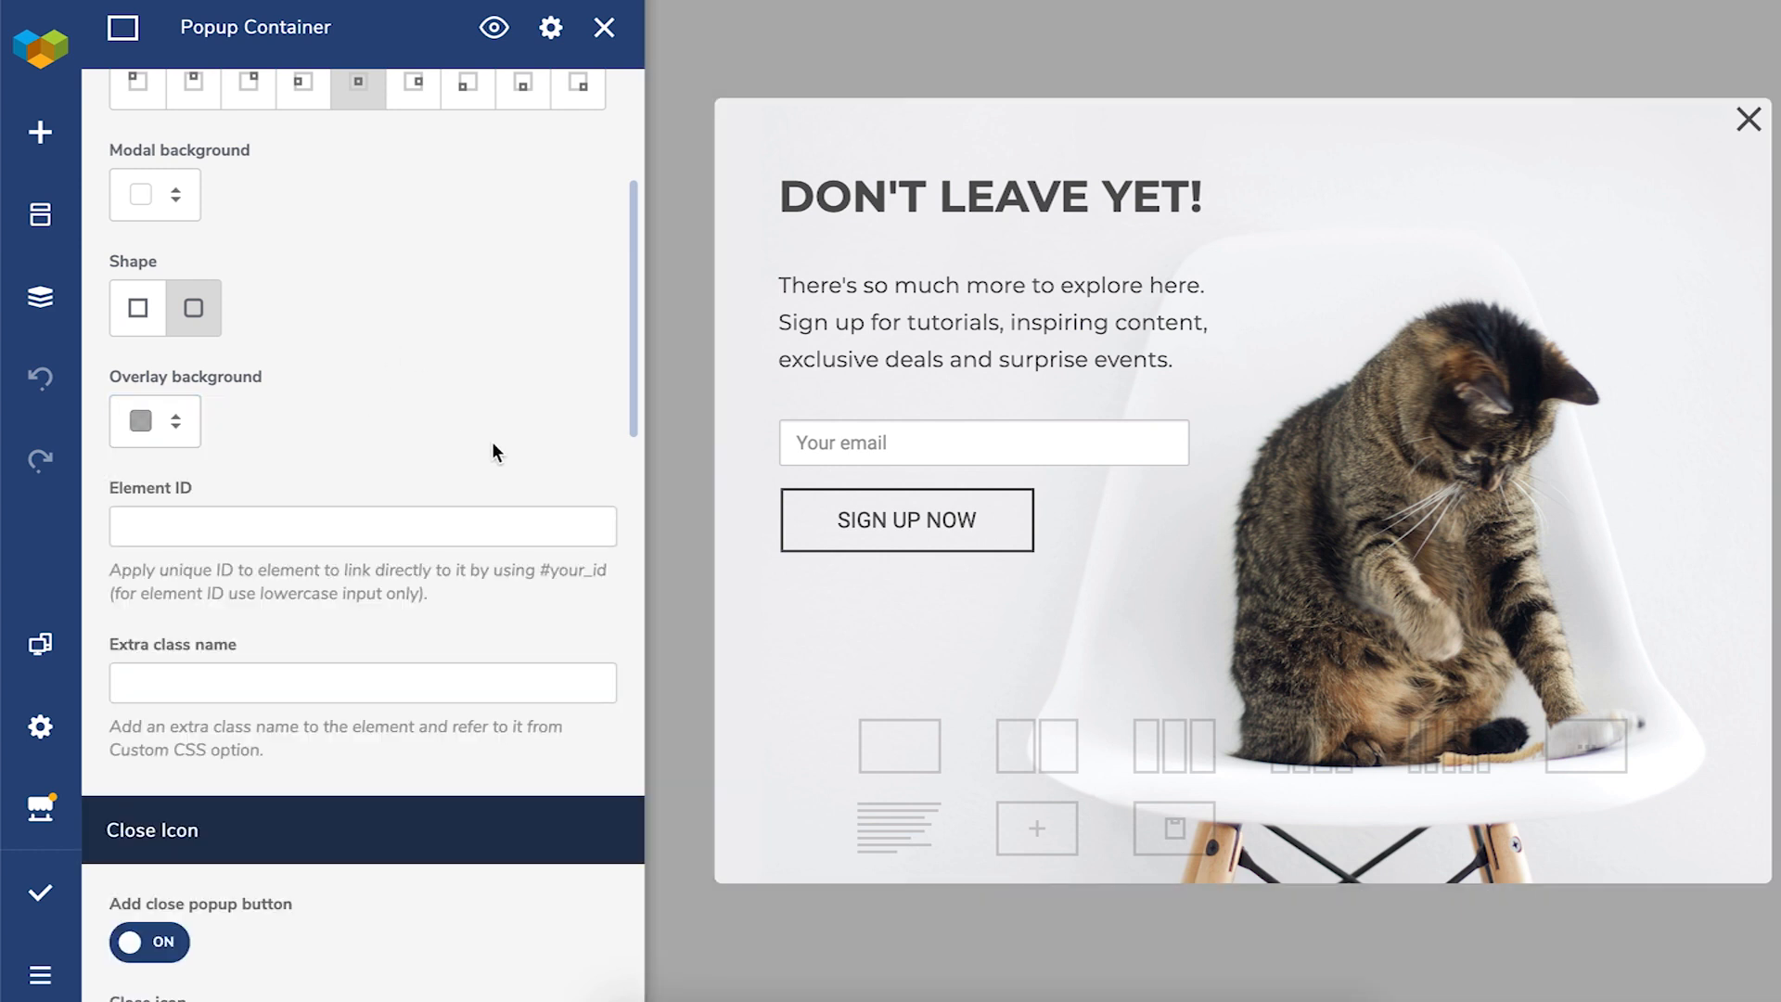
Step: Place the close icon outside the popup at size M
{"action": "scroll", "scroll_direction": "down", "scroll_amount": 3}
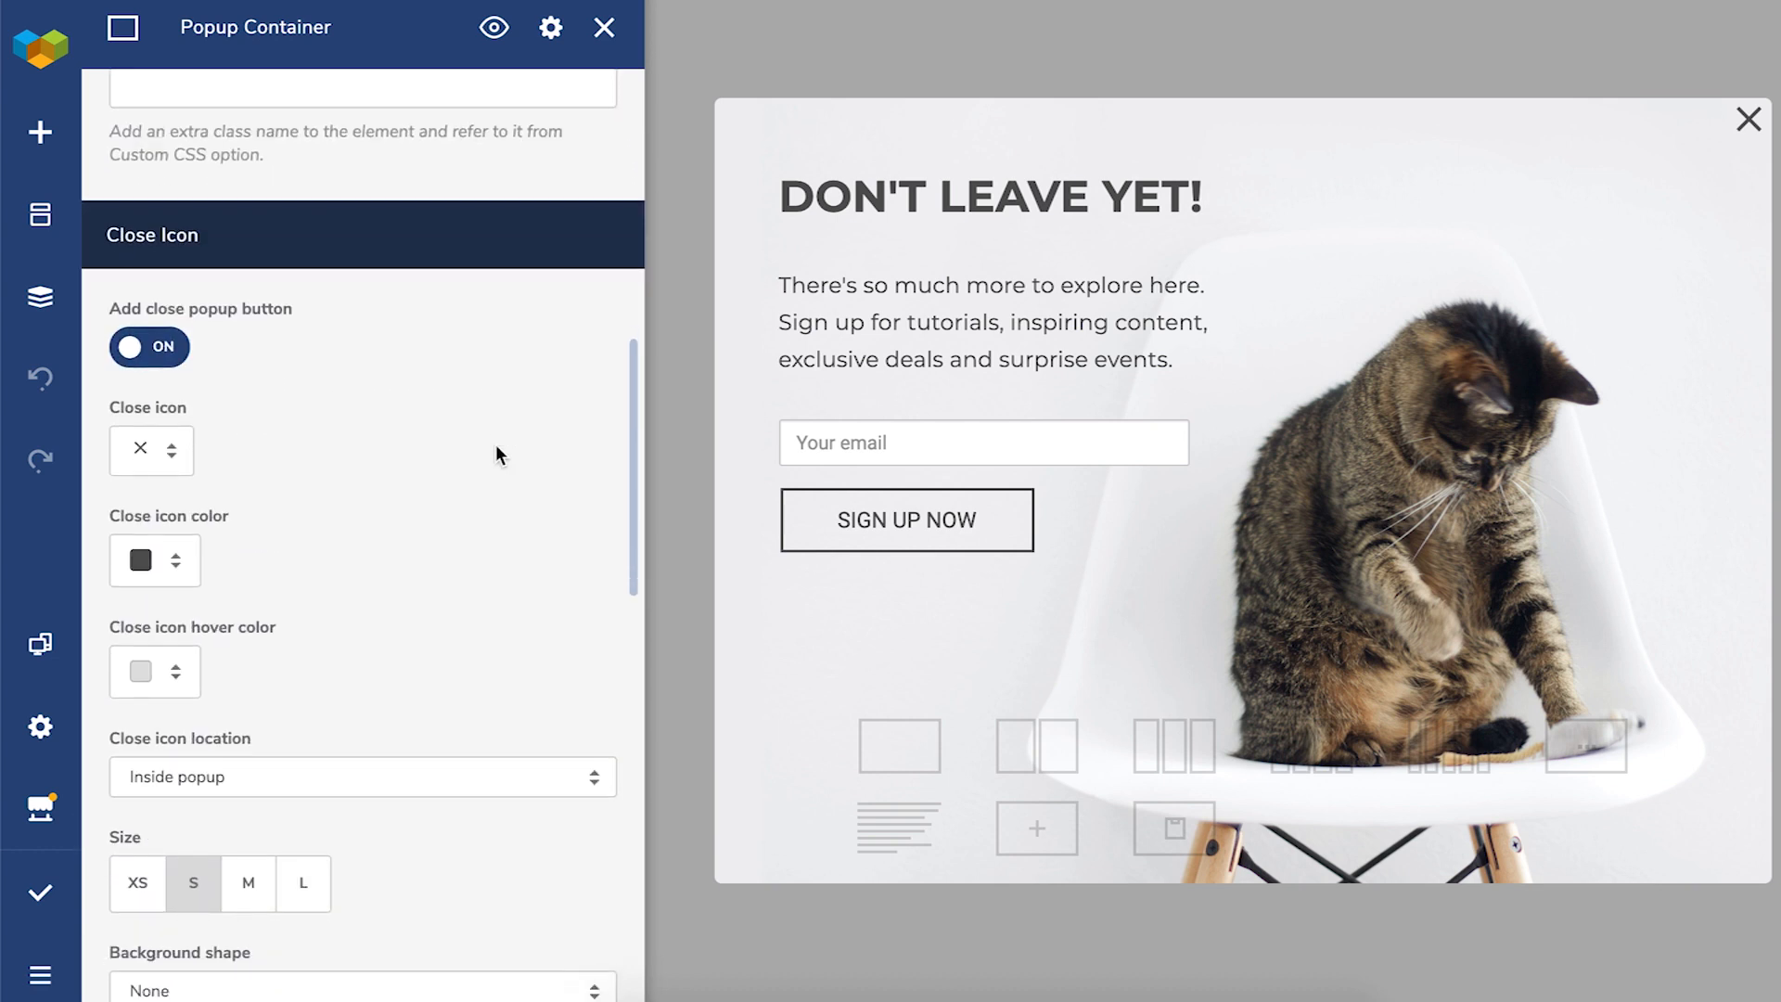
{"action": "scroll", "scroll_direction": "down", "scroll_amount": 3}
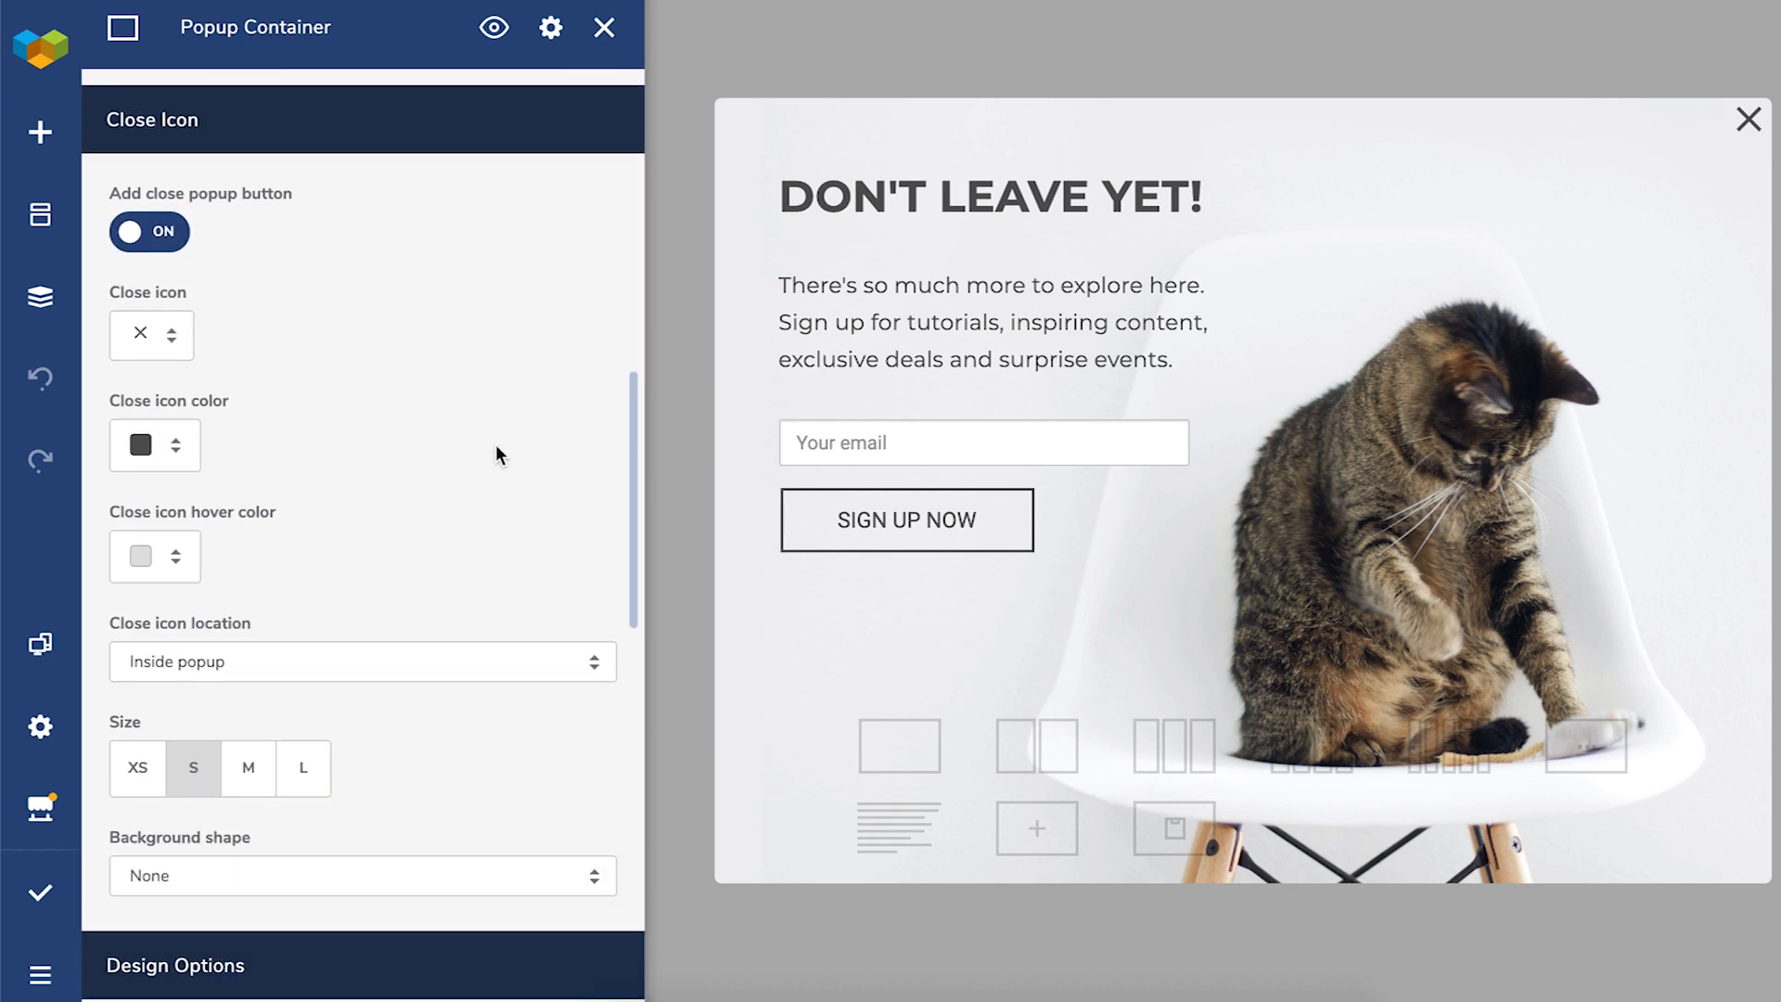
{"action": "mouse_move", "coordinate": [421, 307]}
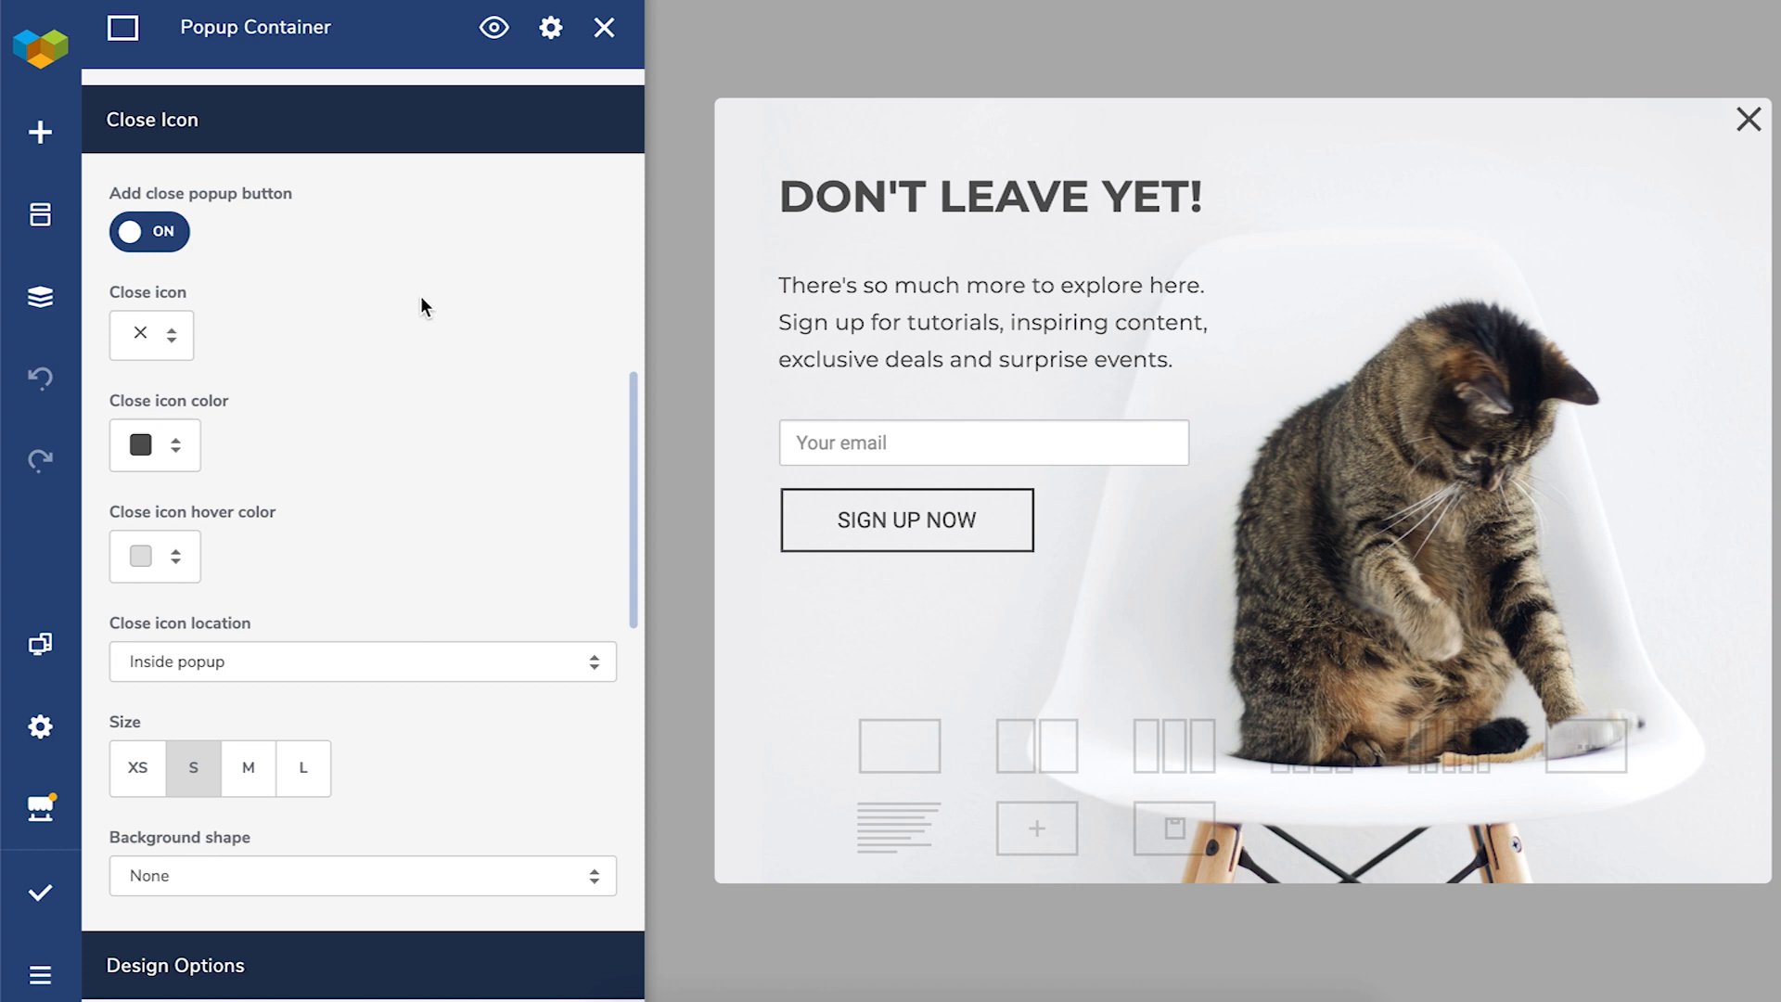
{"action": "left_click", "coordinate": [363, 661]}
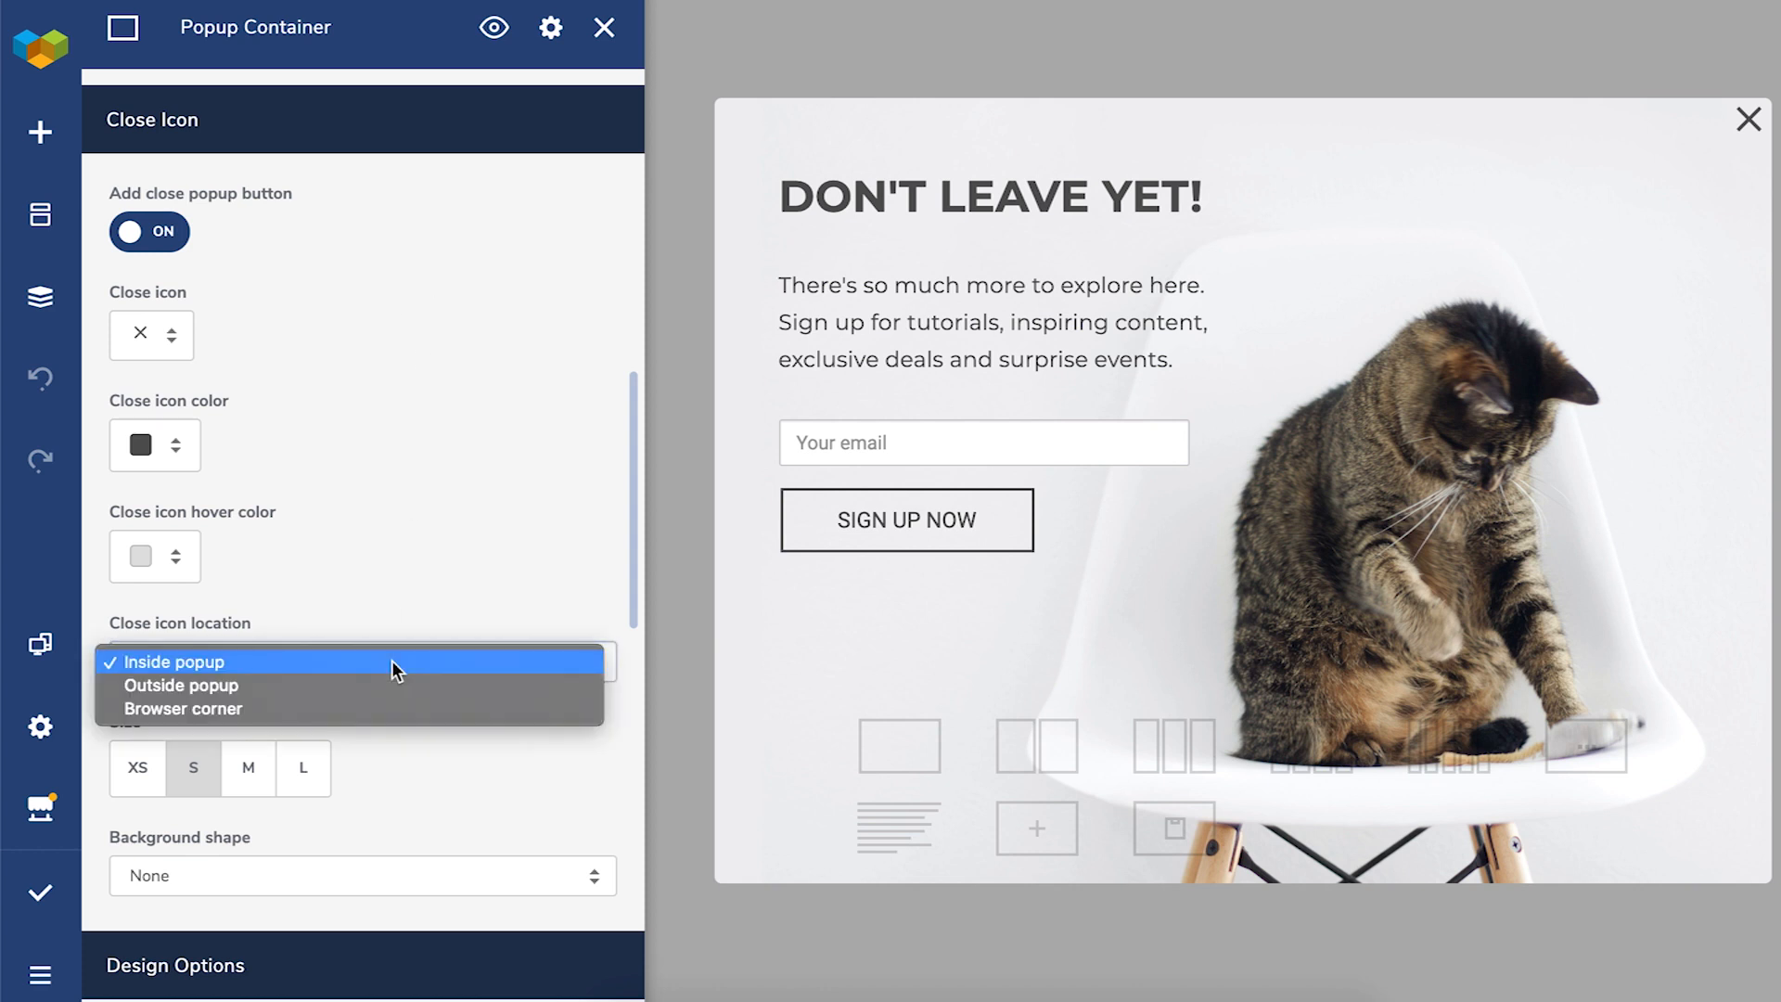
{"action": "left_click", "coordinate": [182, 662]}
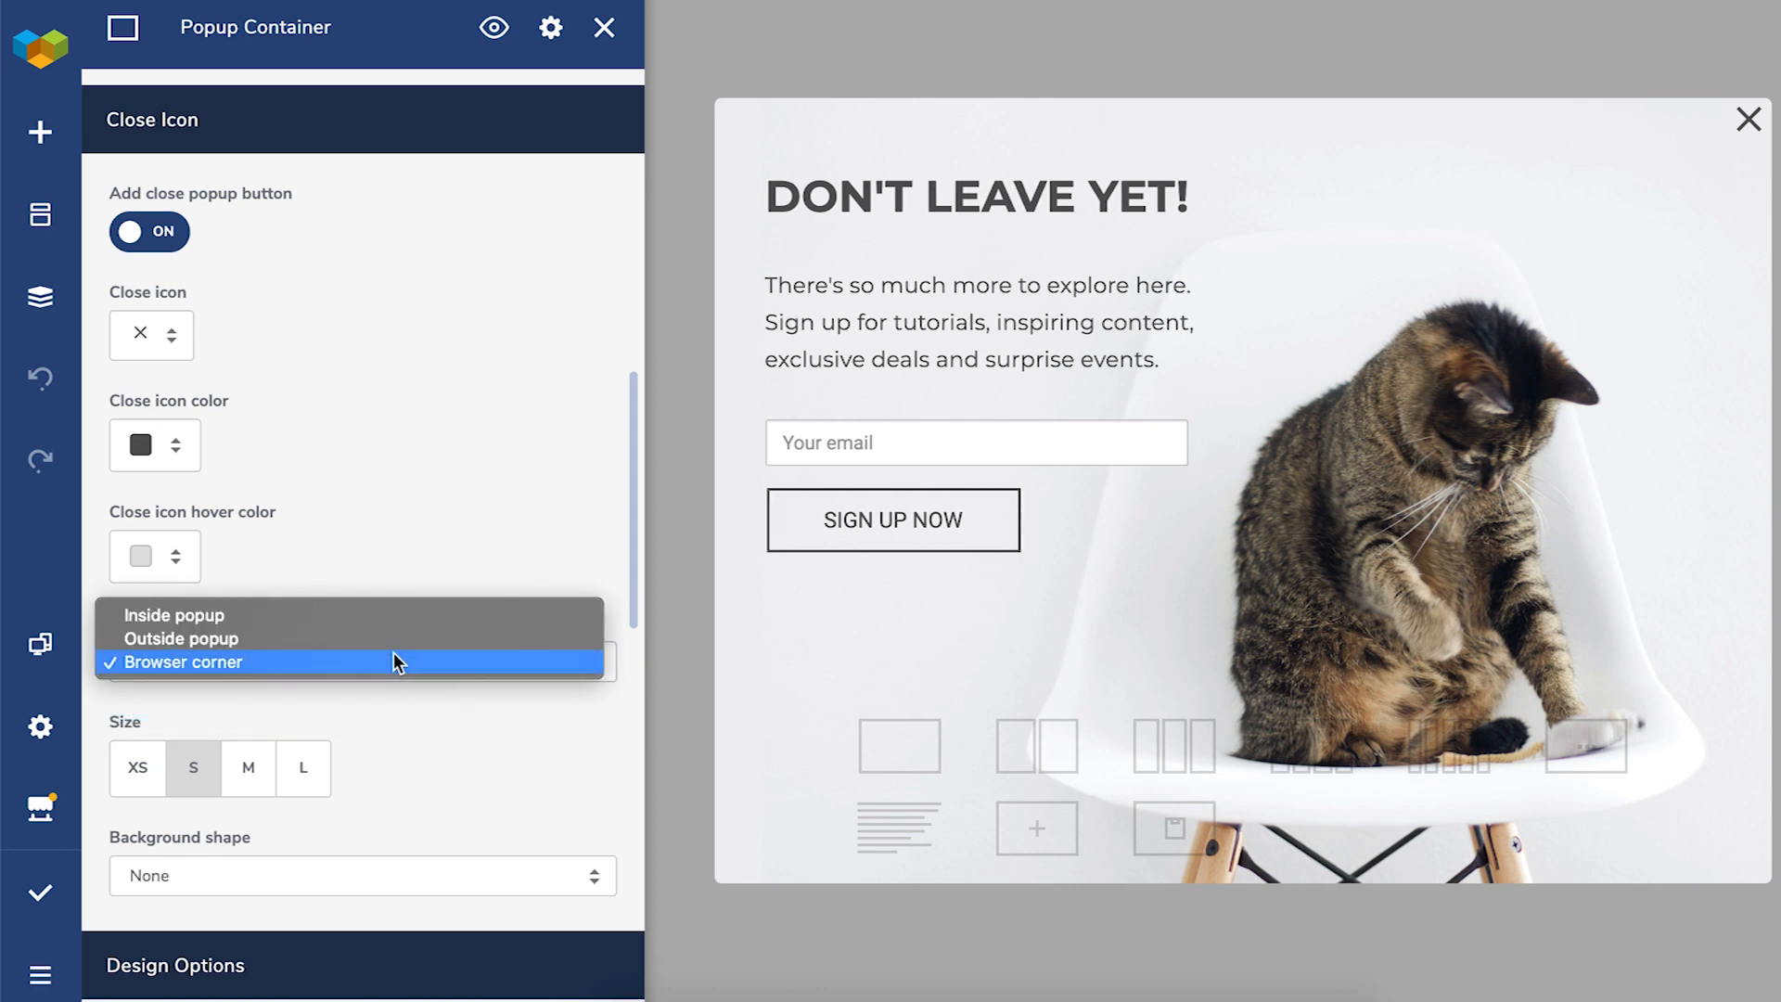
{"action": "left_click", "coordinate": [181, 638]}
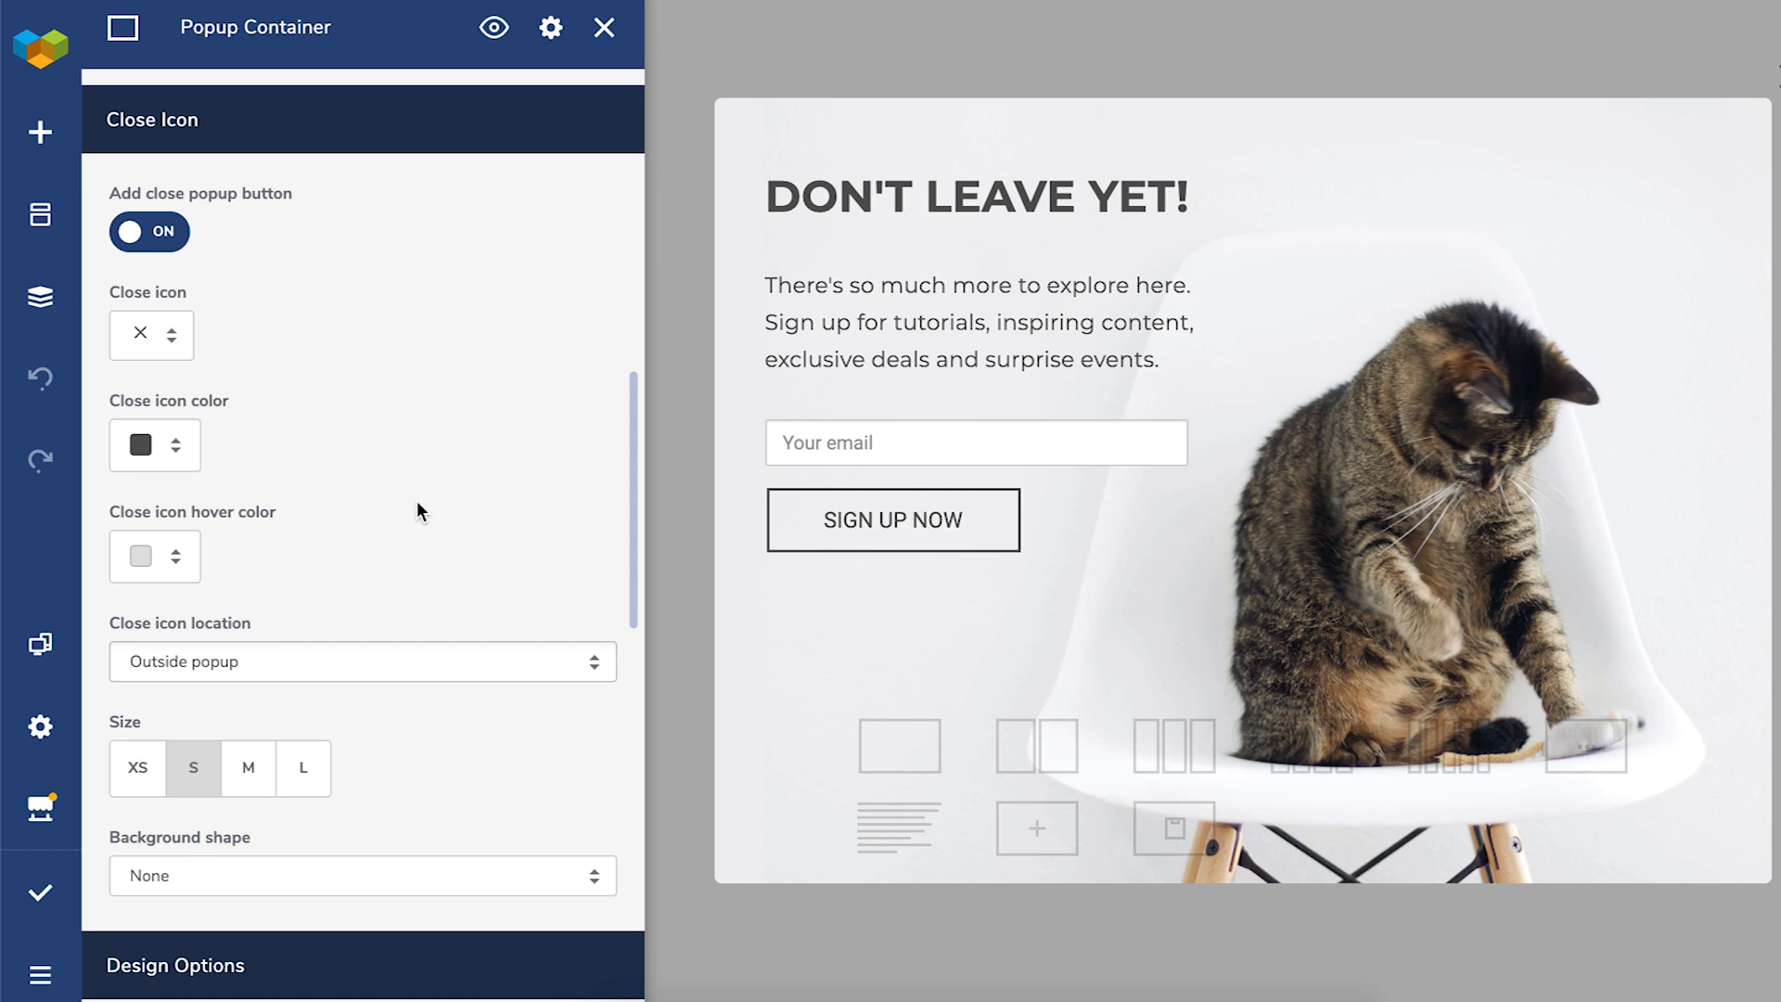
{"action": "scroll", "scroll_direction": "down", "scroll_amount": 3}
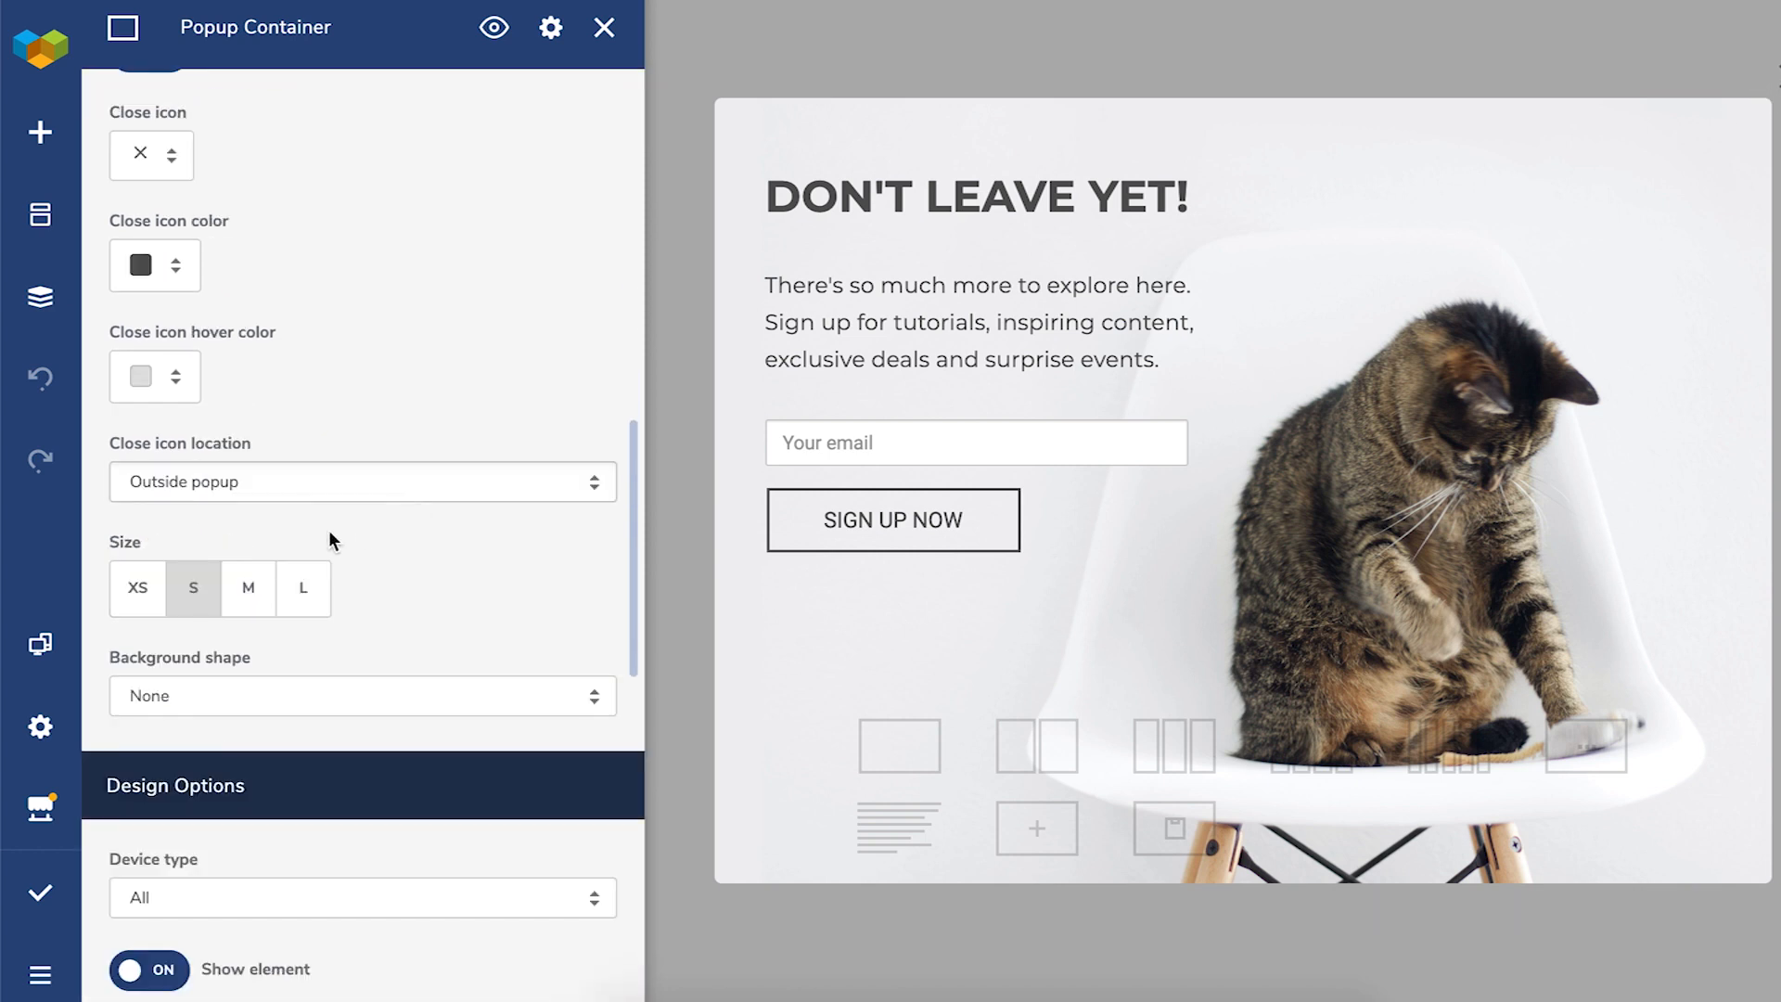
{"action": "left_click", "coordinate": [248, 588]}
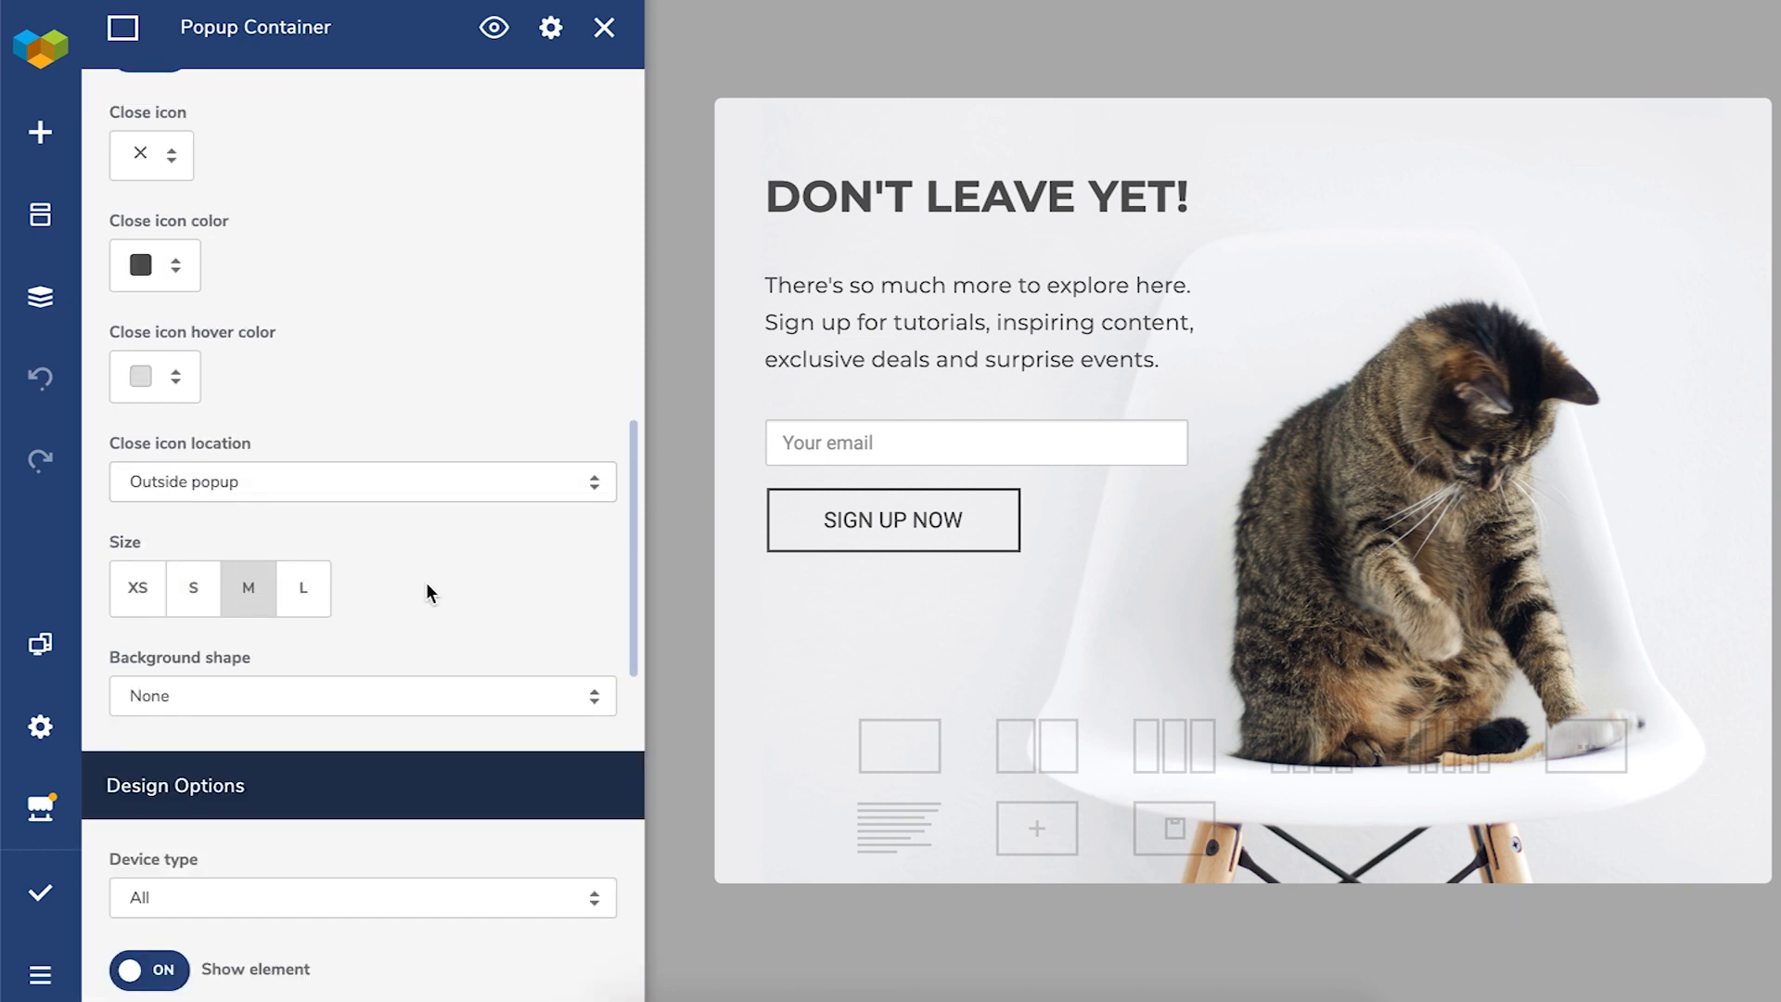
{"action": "scroll", "scroll_direction": "down", "scroll_amount": 3}
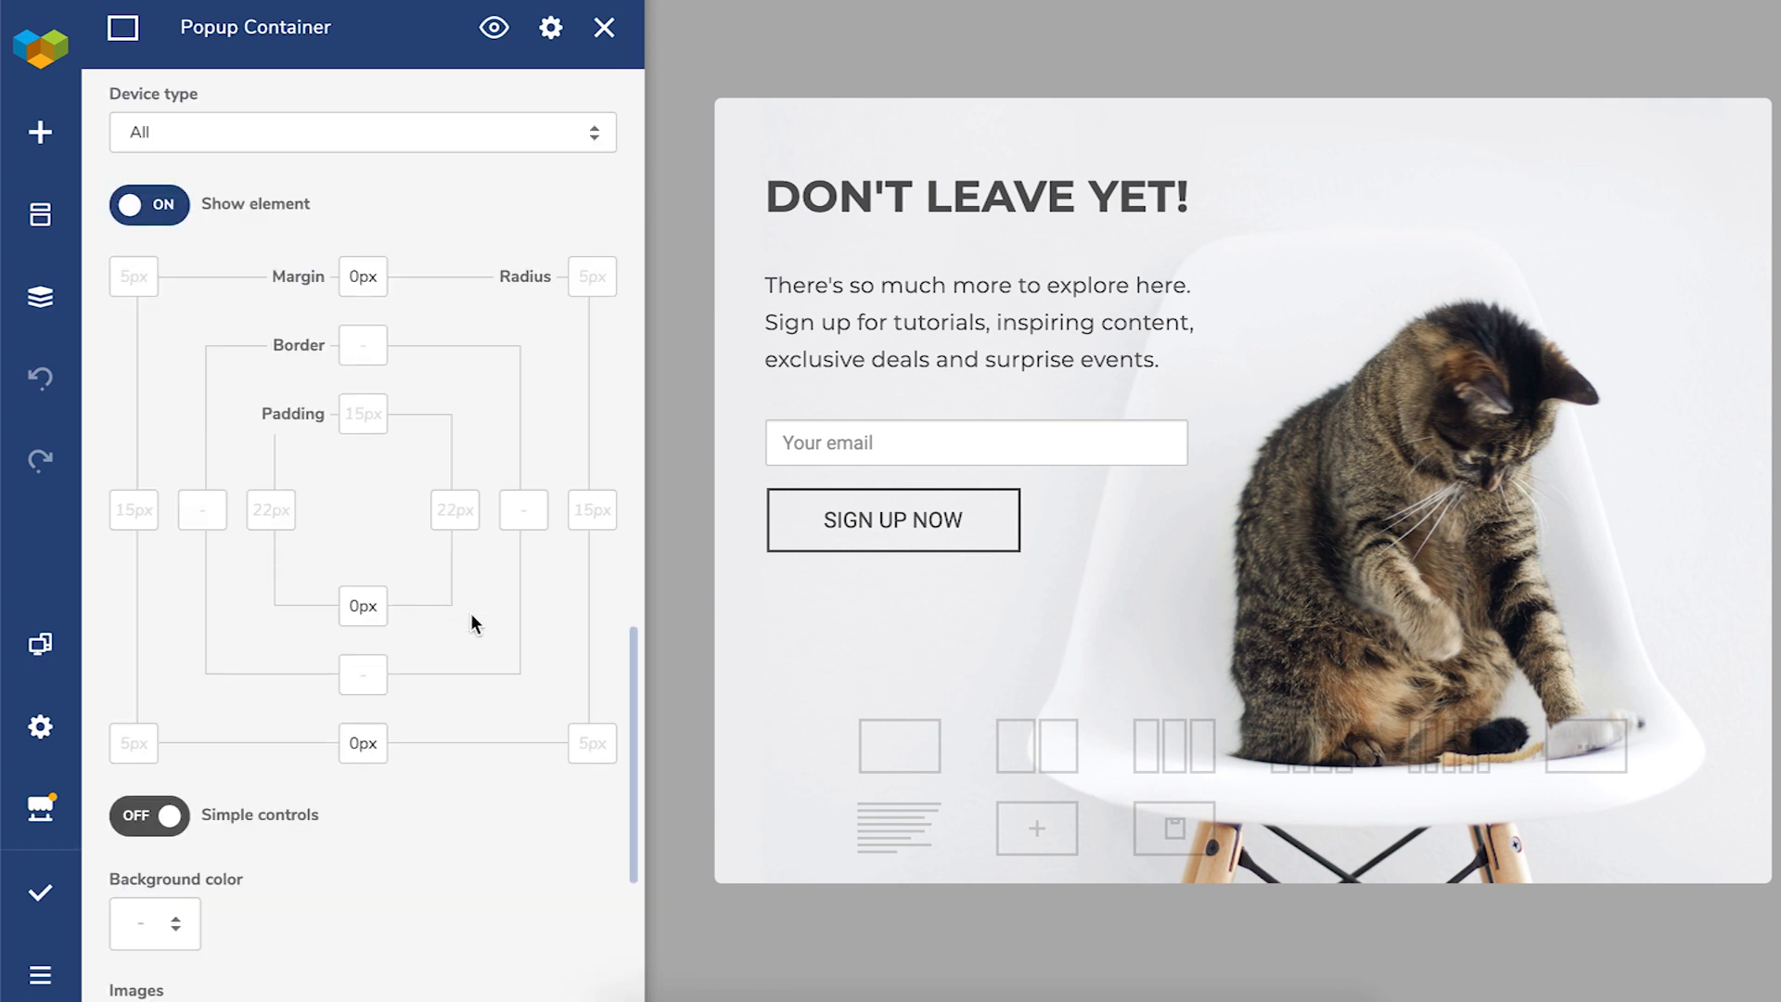
Step: Review Design Options, close the container panel, and open the heading text block's options menu
{"action": "scroll", "scroll_direction": "down", "scroll_amount": 3}
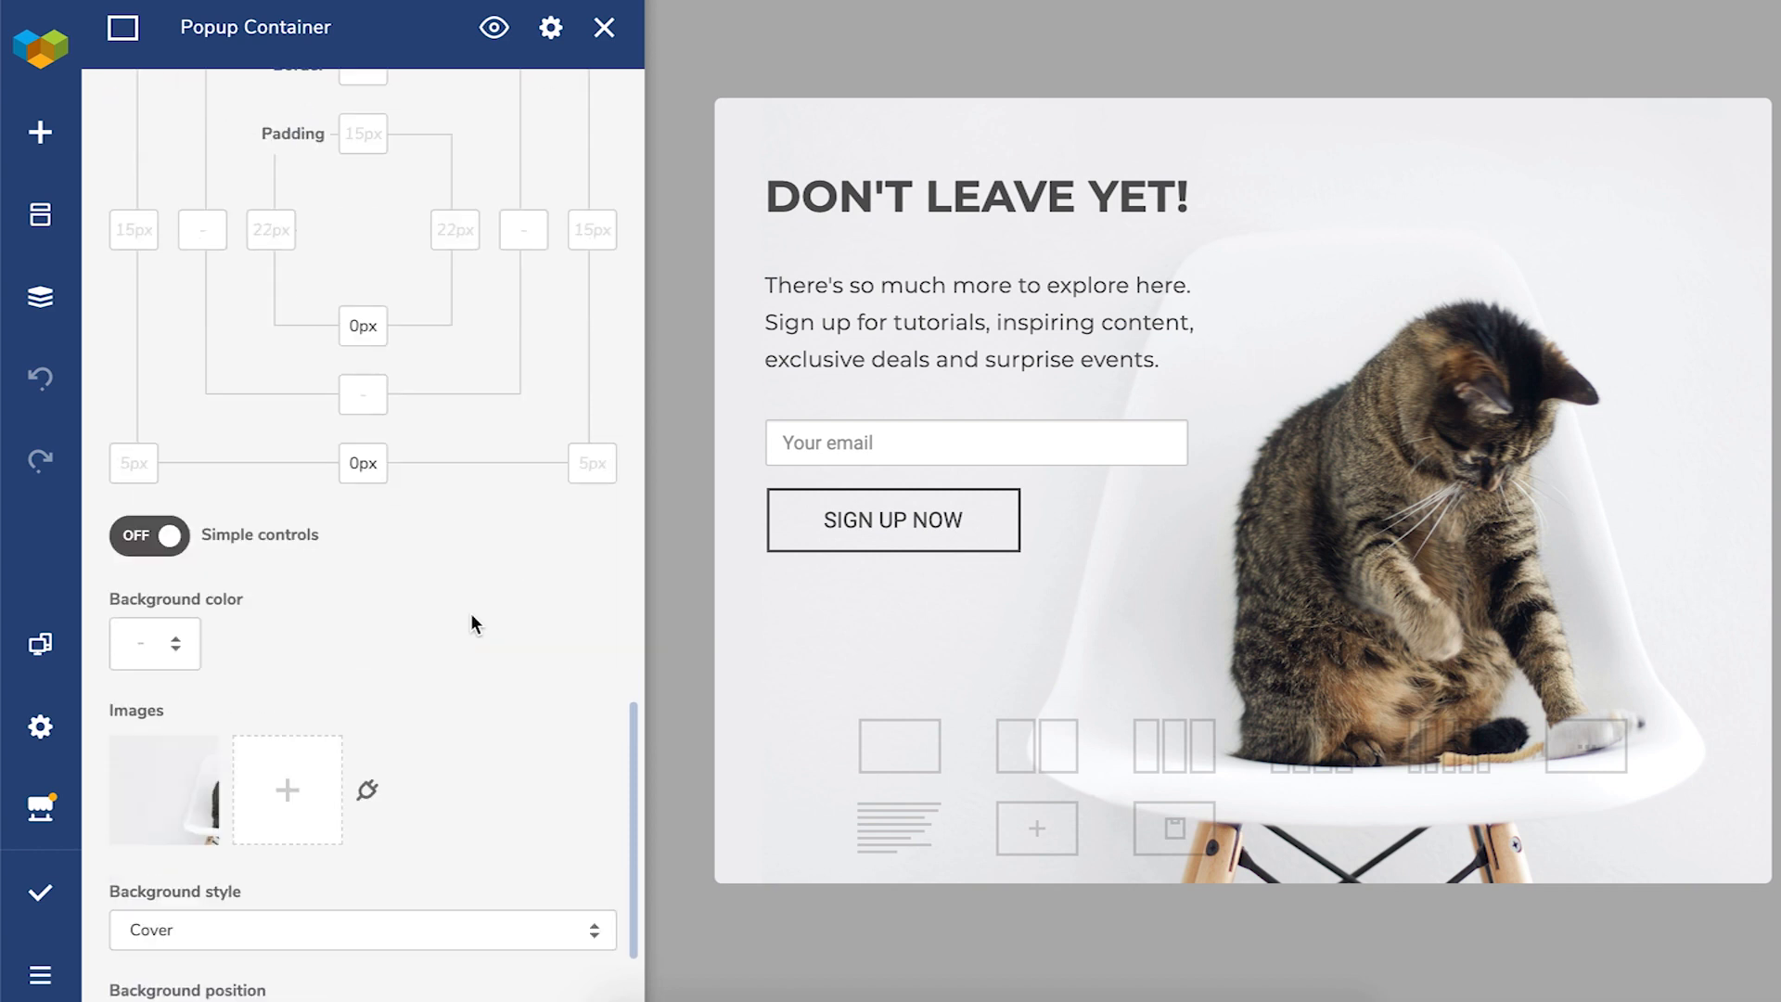
{"action": "scroll", "scroll_direction": "down", "scroll_amount": 3}
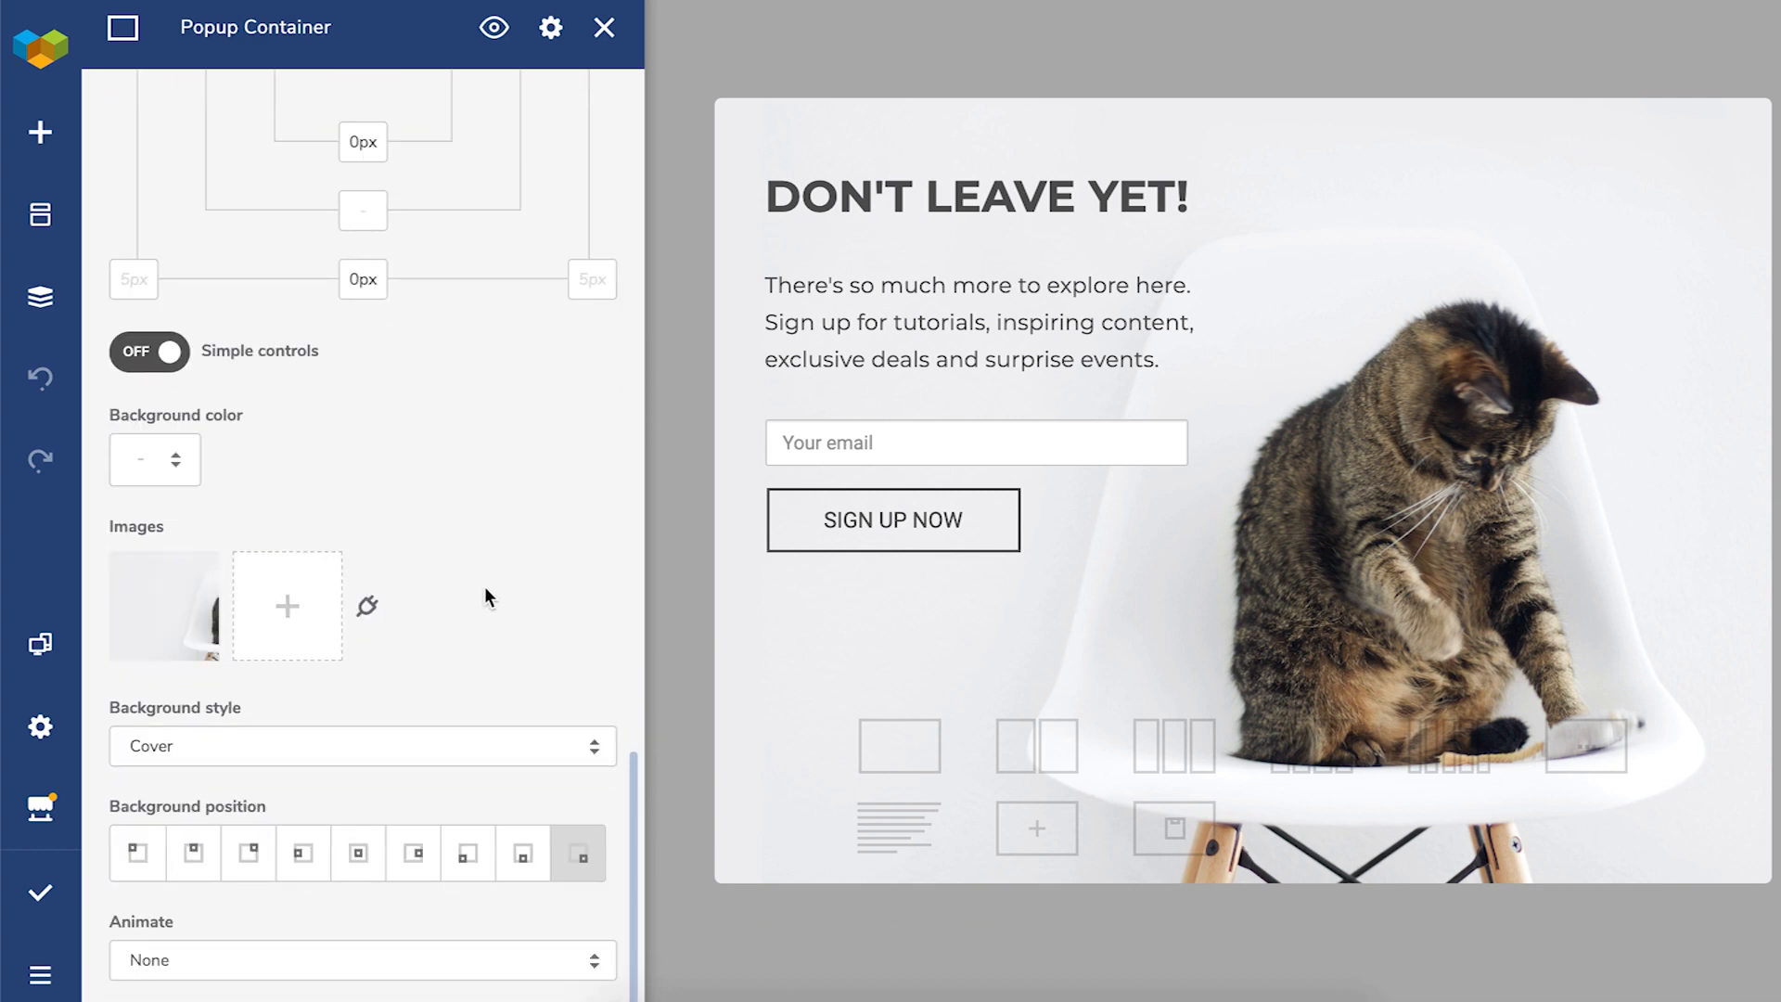
{"action": "left_click", "coordinate": [604, 27]}
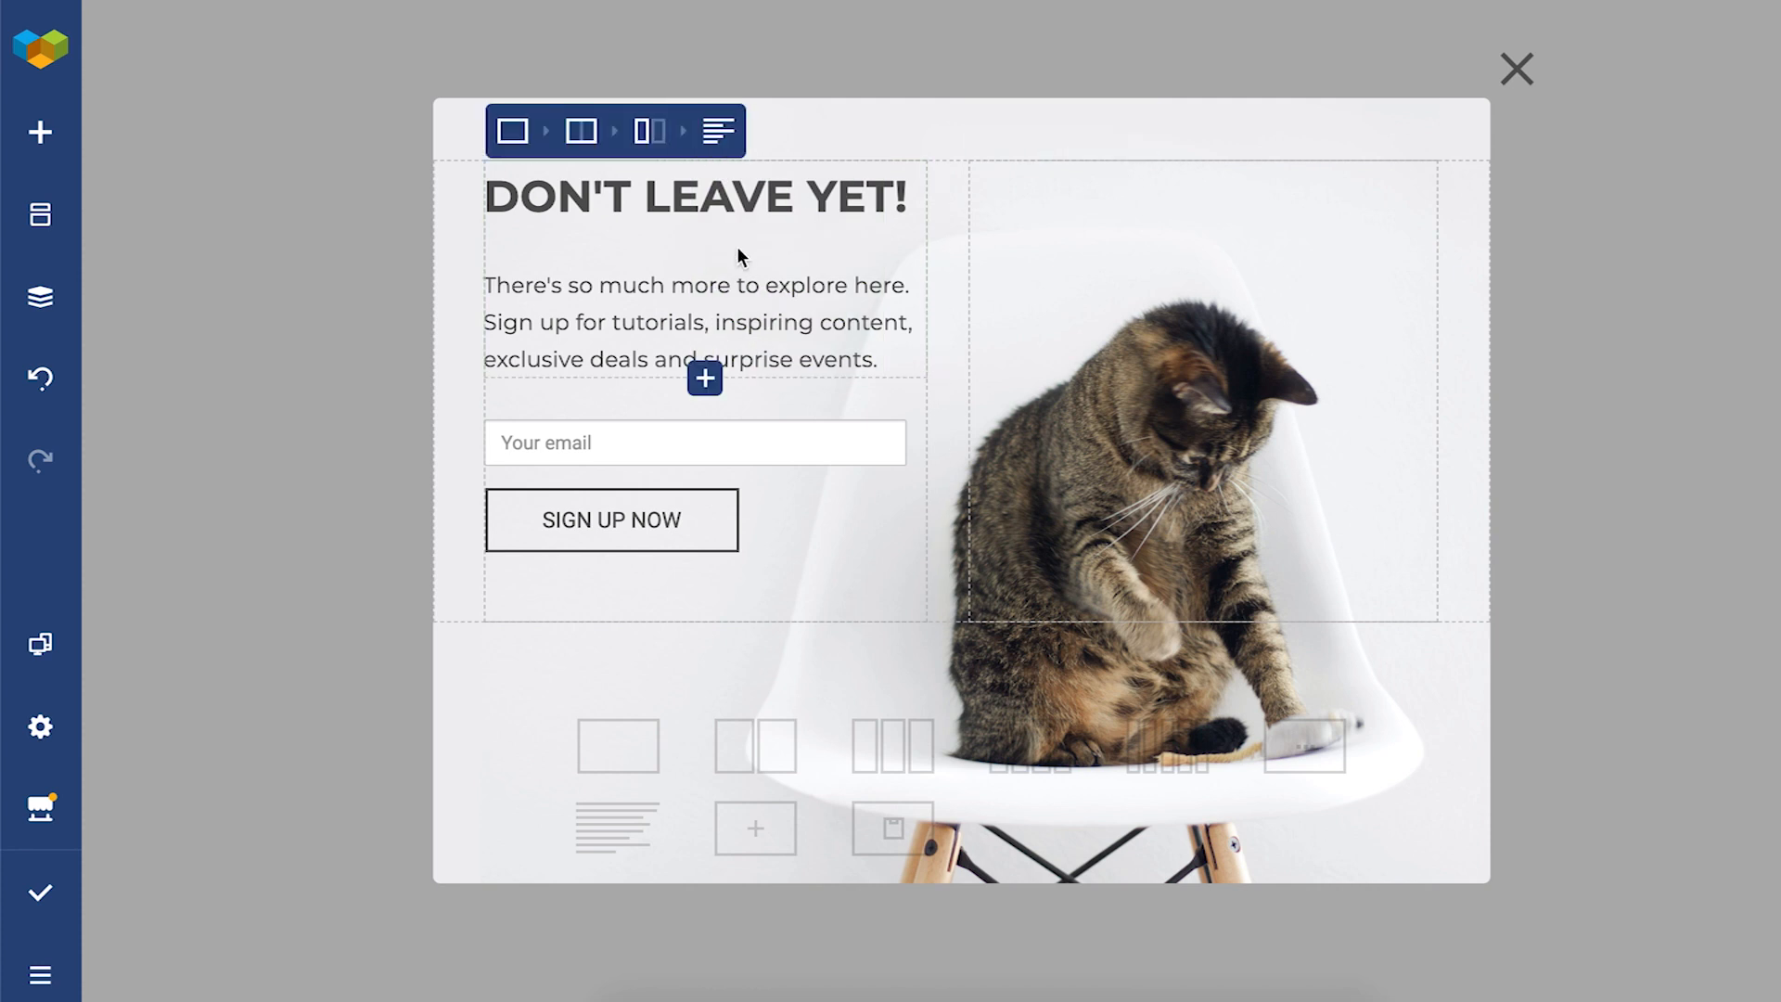
{"action": "left_click", "coordinate": [717, 130]}
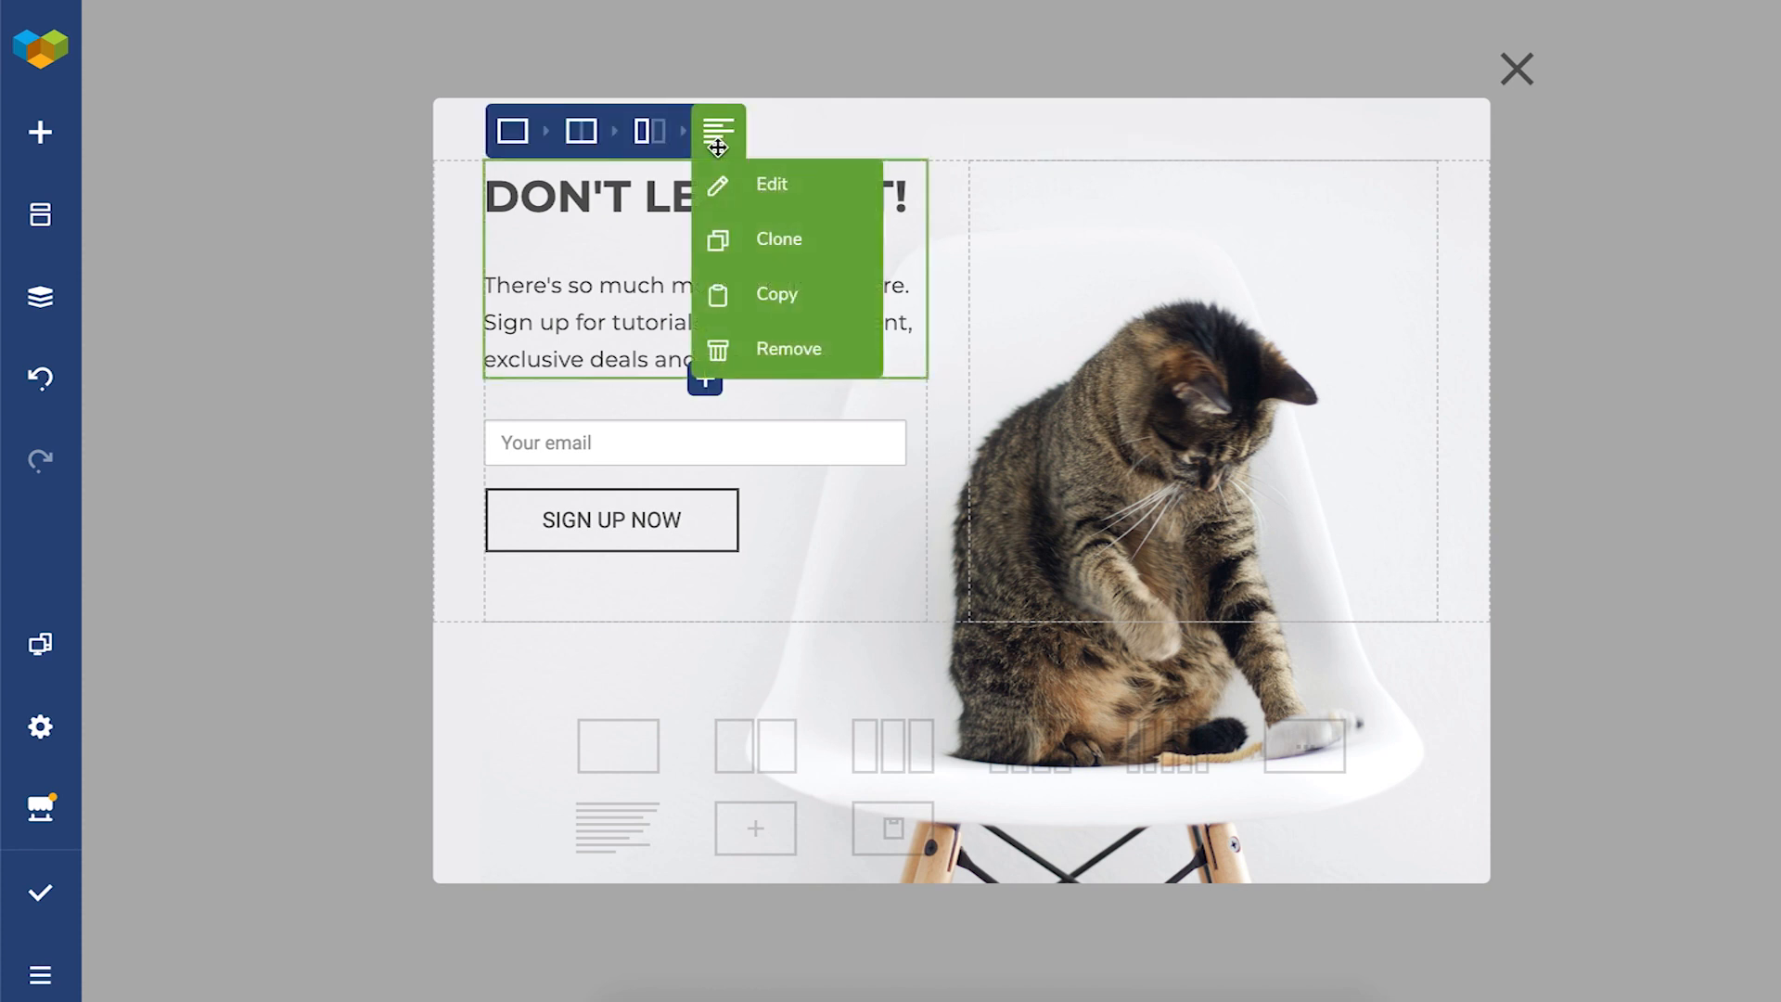